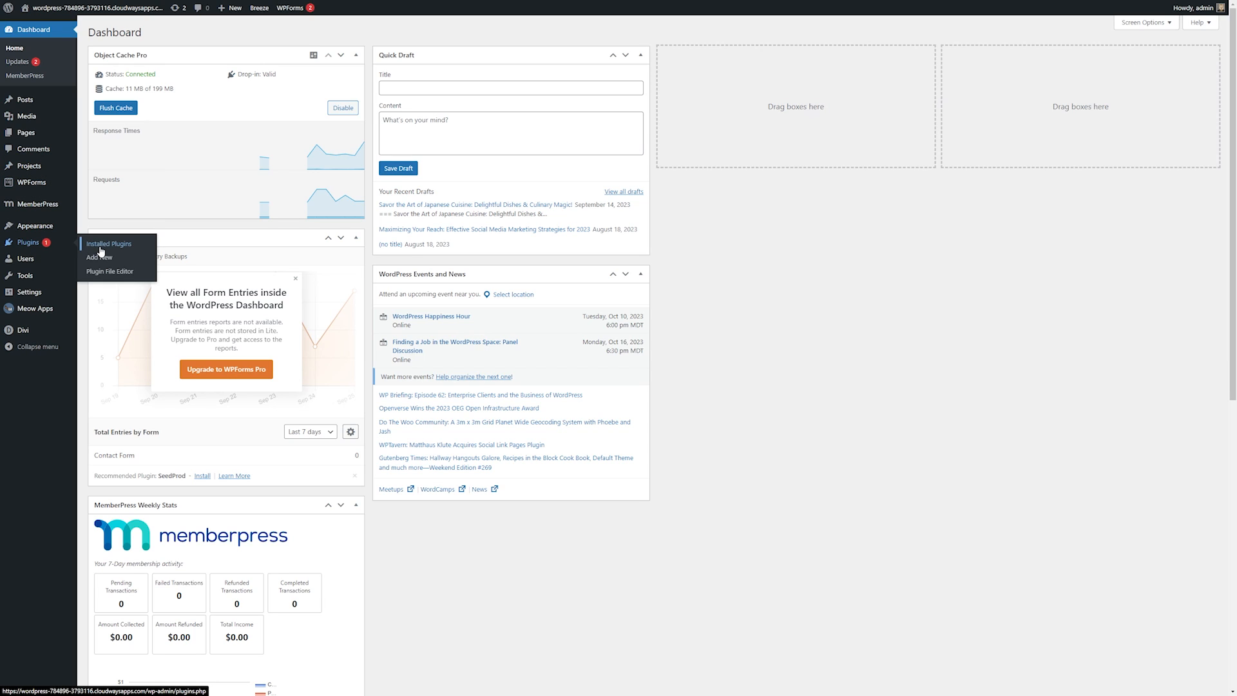
On the Add New plugins page, search 'transl' and pick the TranslatePress suggestion
{"action": "left_click", "coordinate": [98, 257]}
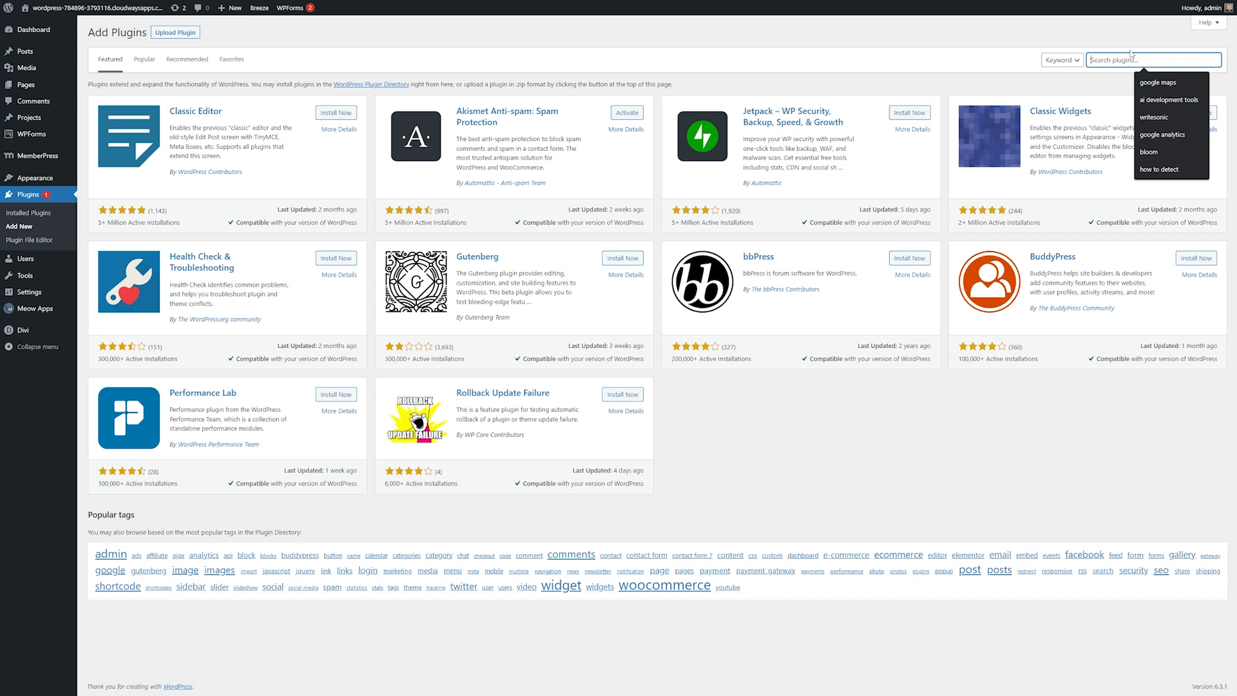
{"action": "type", "text": "transl"}
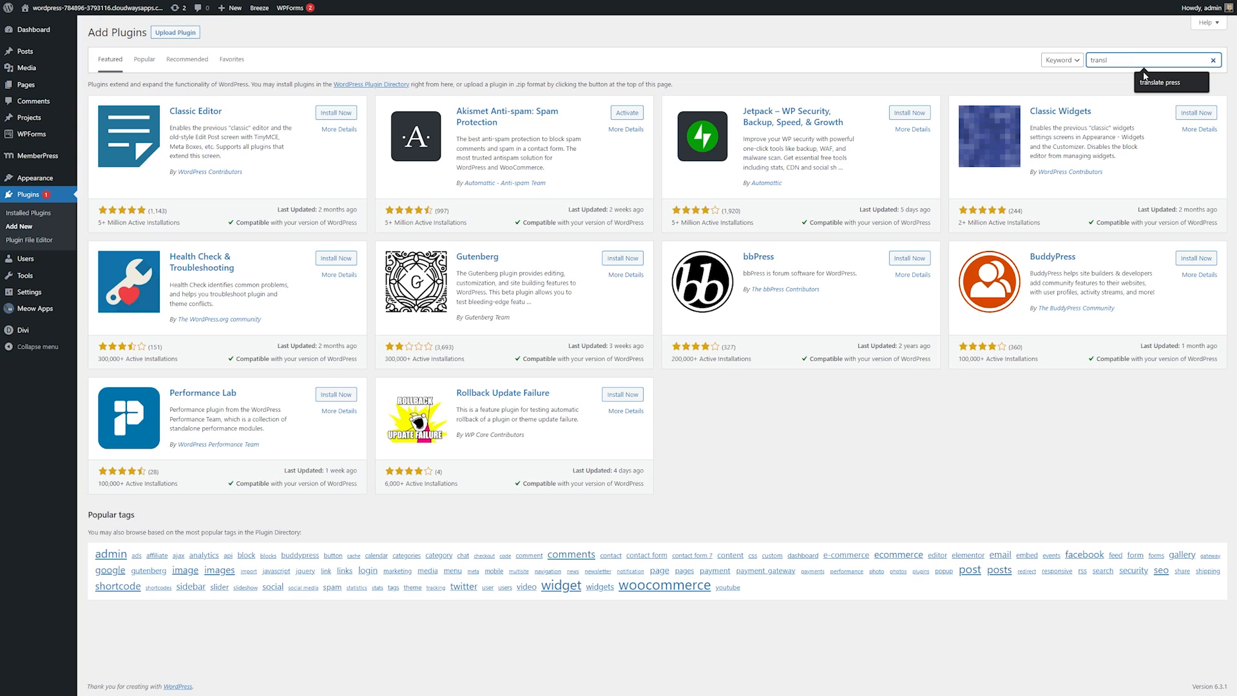
{"action": "left_click", "coordinate": [335, 115]}
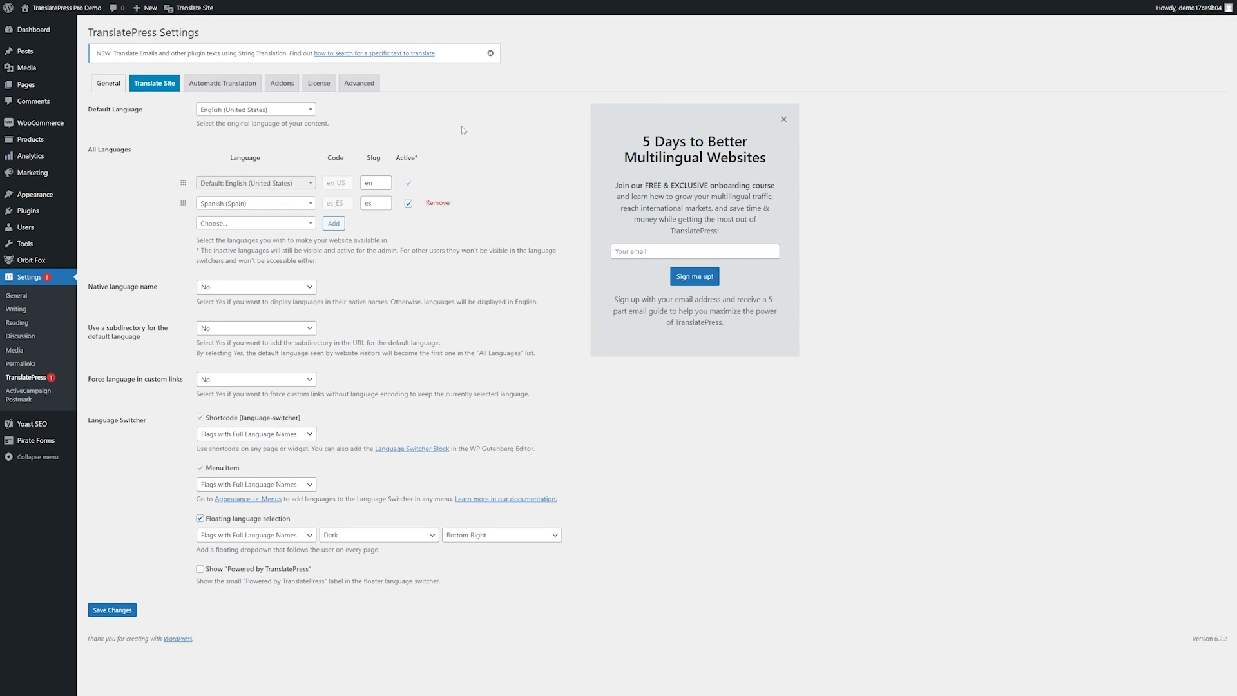
{"action": "mouse_move", "coordinate": [57, 268]}
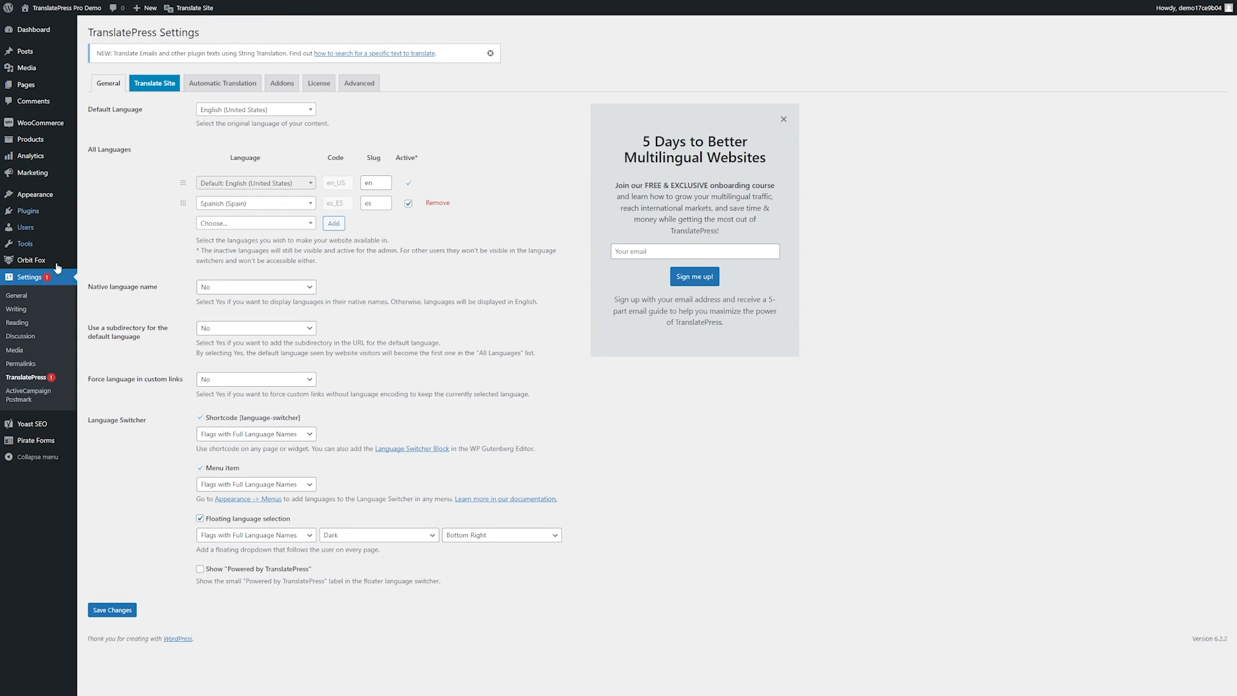
{"action": "mouse_move", "coordinate": [156, 150]}
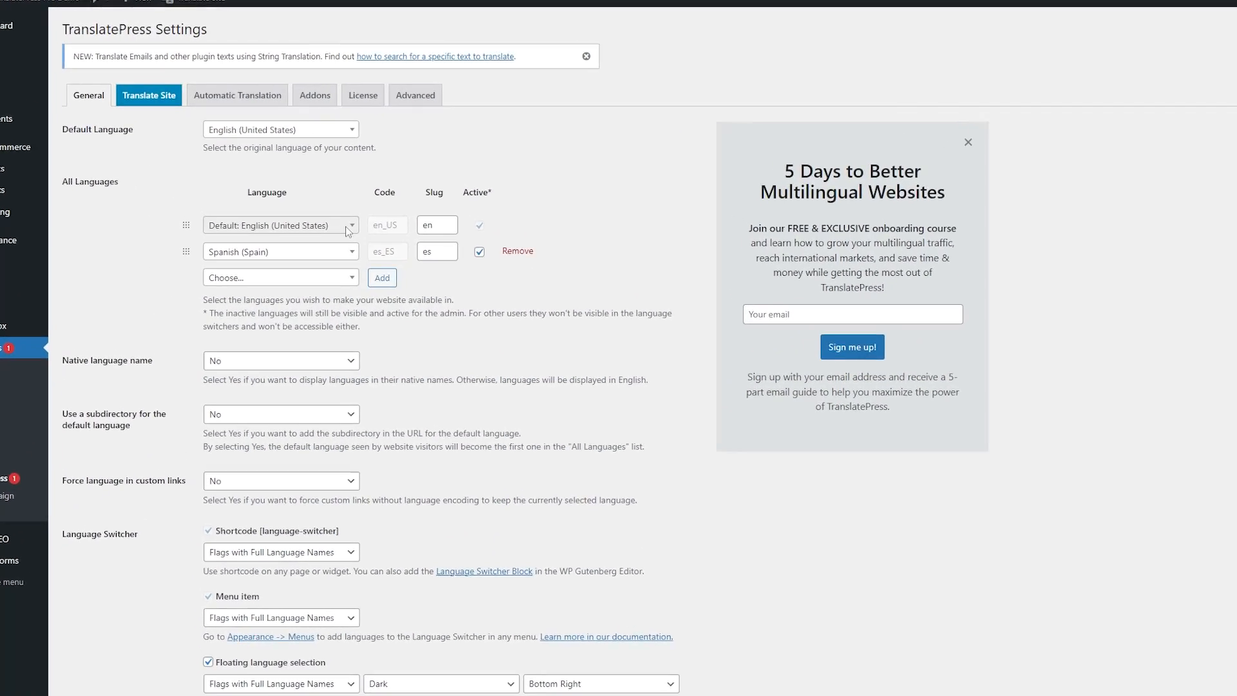
Keep English and Spanish, menu switcher as Flags with Full Language Names, and save
{"action": "left_click", "coordinate": [281, 251]}
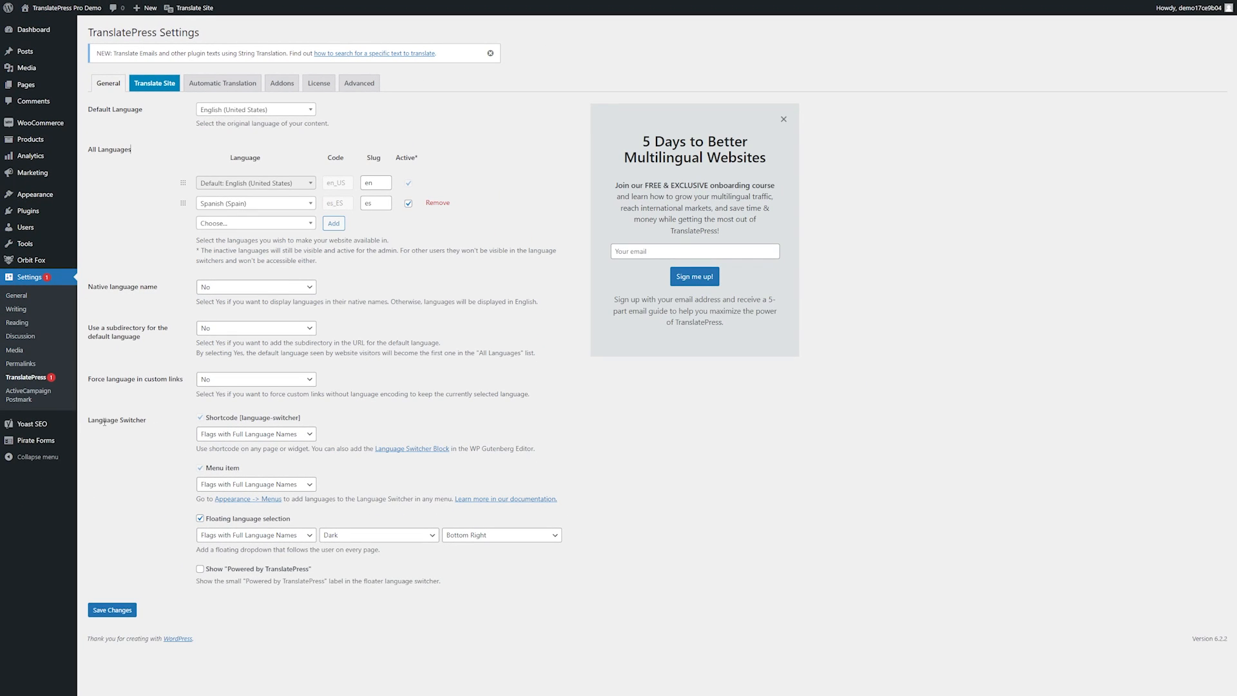
{"action": "scroll", "scroll_direction": "down", "scroll_amount": 3}
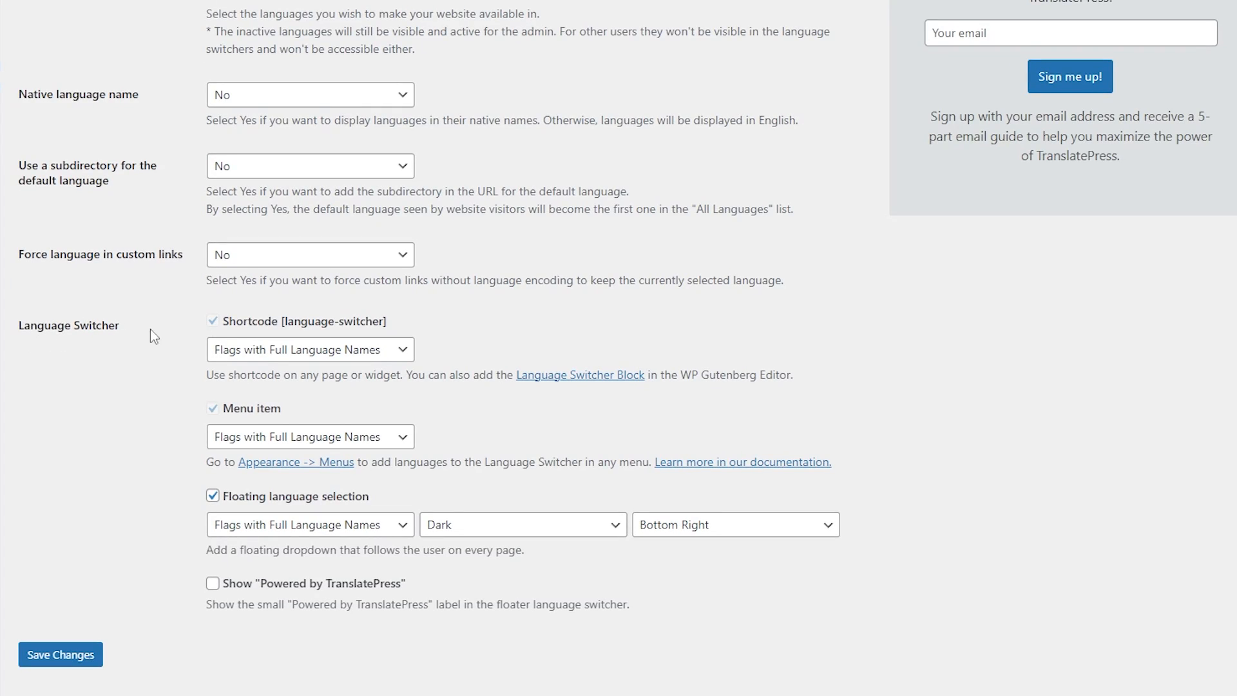
{"action": "mouse_move", "coordinate": [342, 278]}
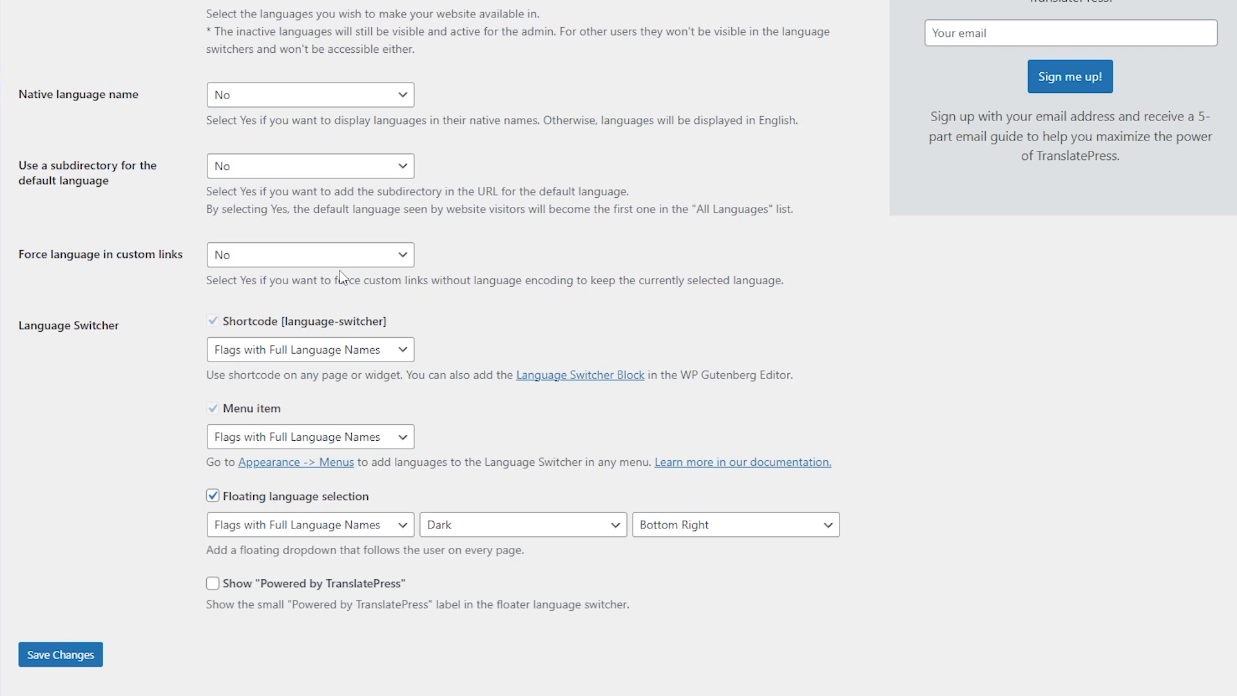
{"action": "left_click", "coordinate": [309, 348]}
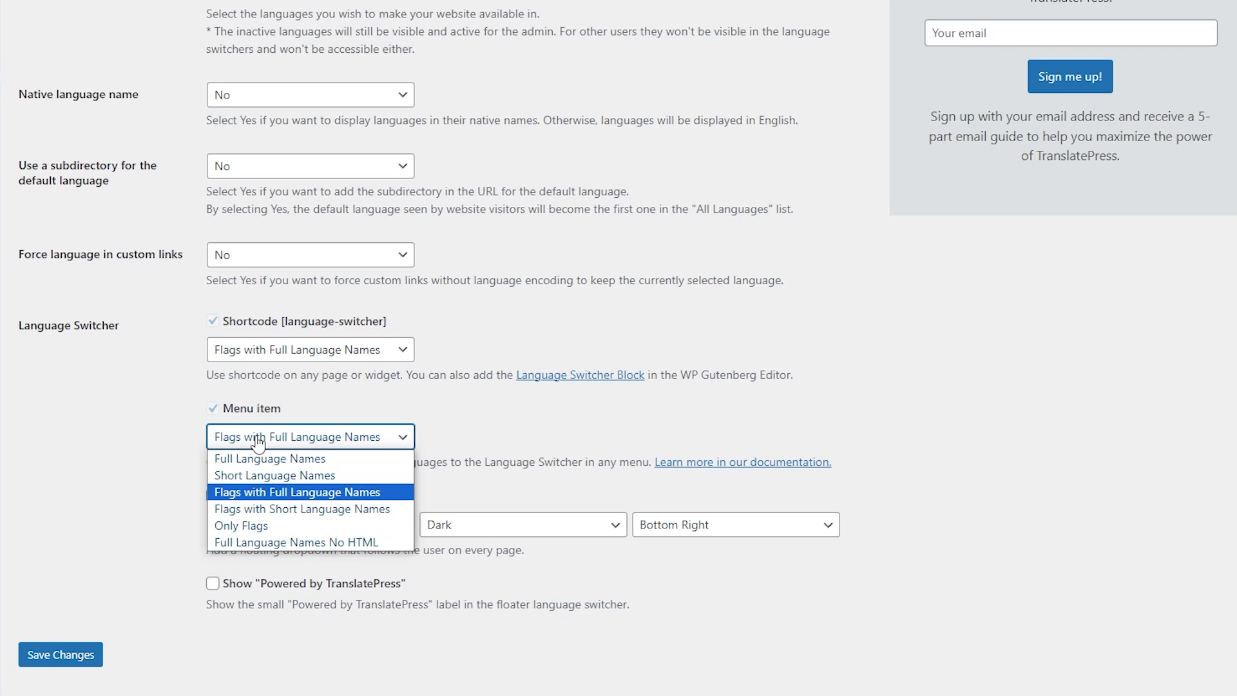
{"action": "left_click", "coordinate": [296, 491]}
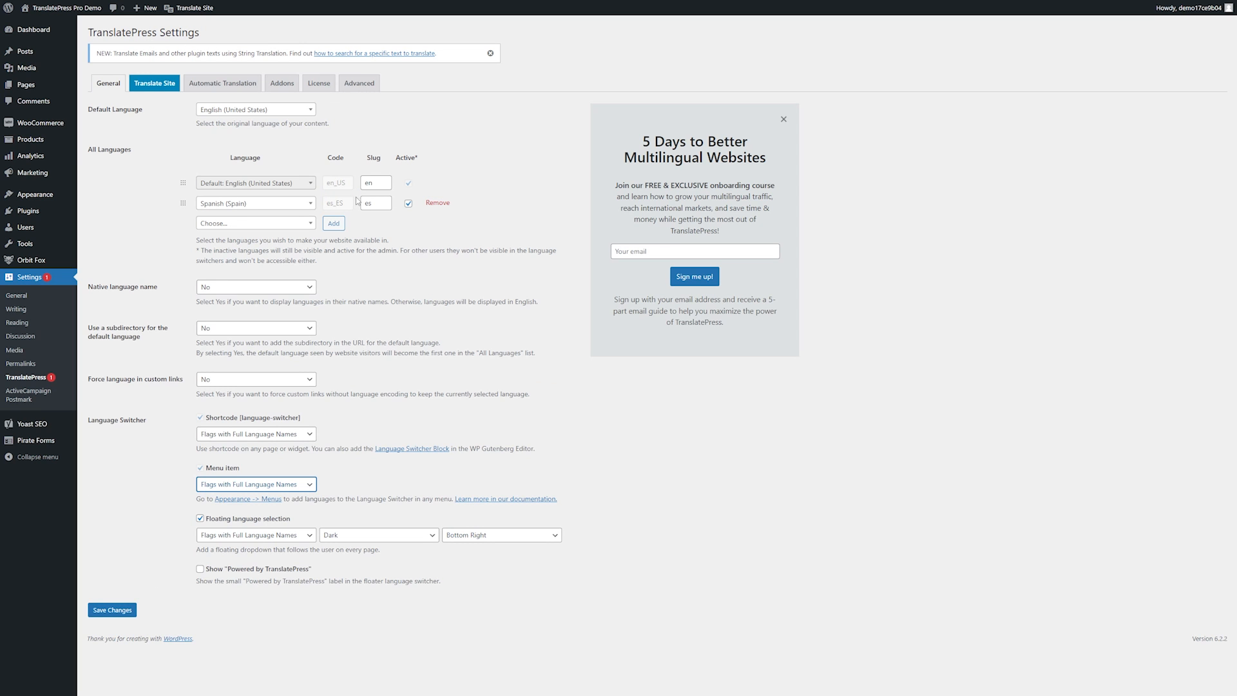
{"action": "left_click", "coordinate": [111, 609]}
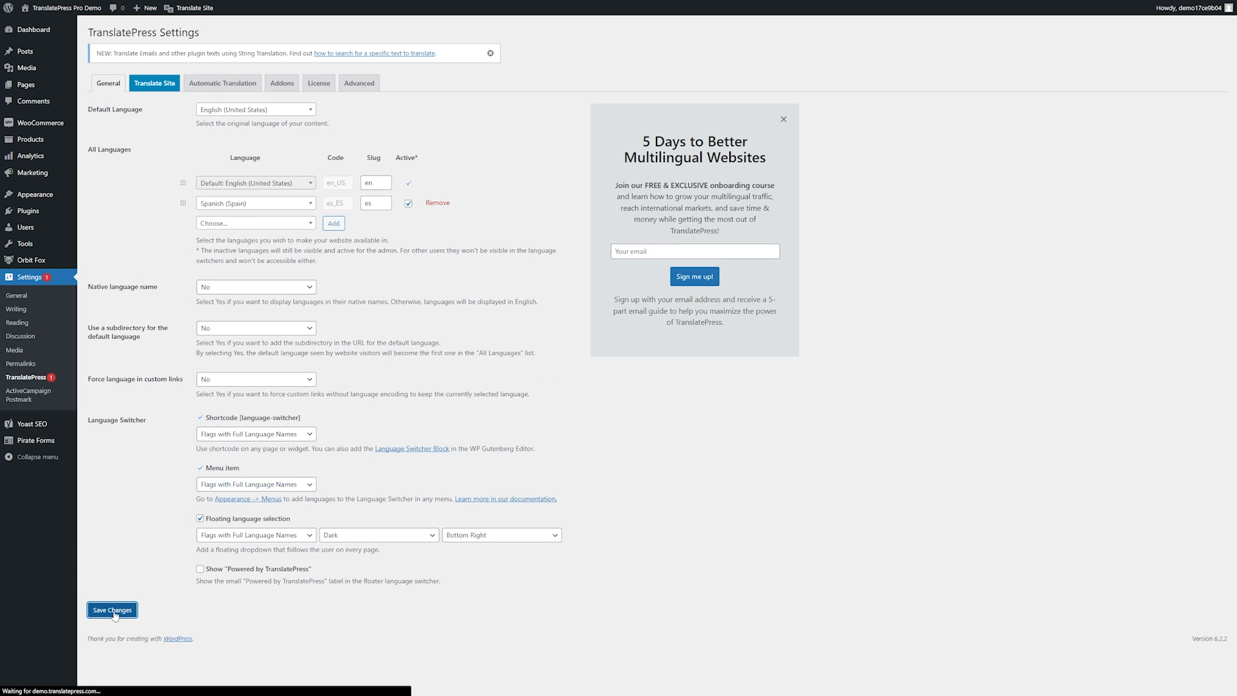
{"action": "left_click", "coordinate": [111, 609]}
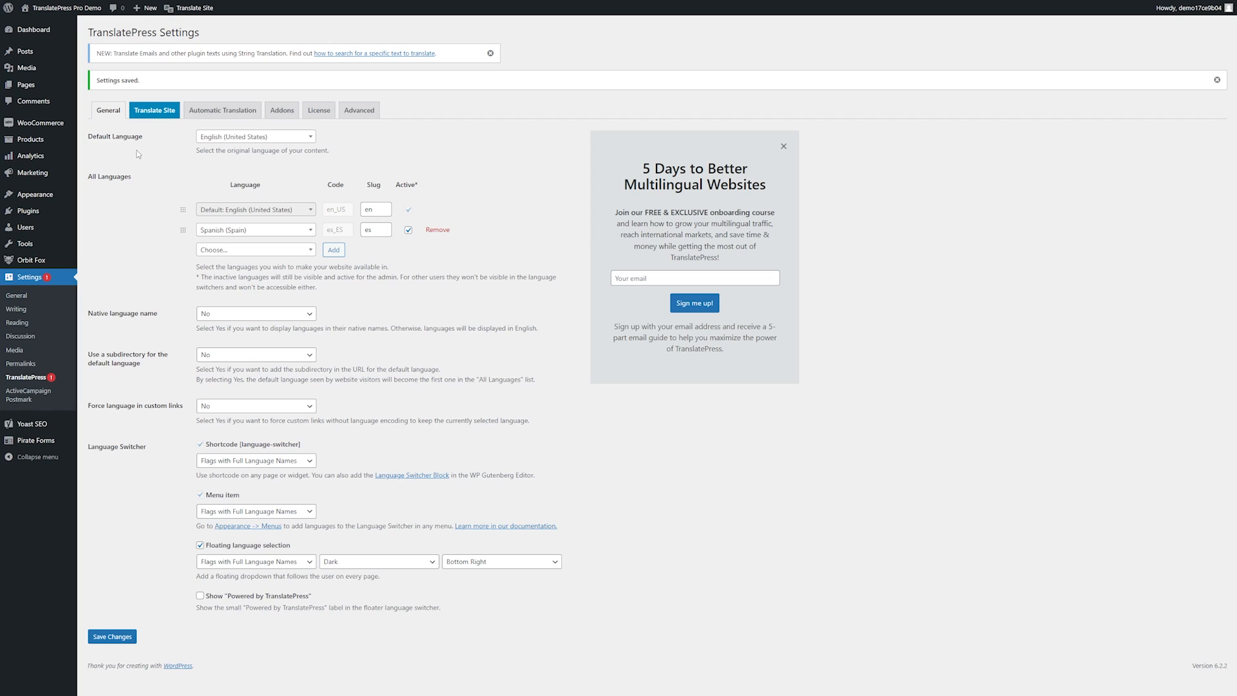
From All Pages, open the Home page for editing
{"action": "left_click", "coordinate": [25, 67]}
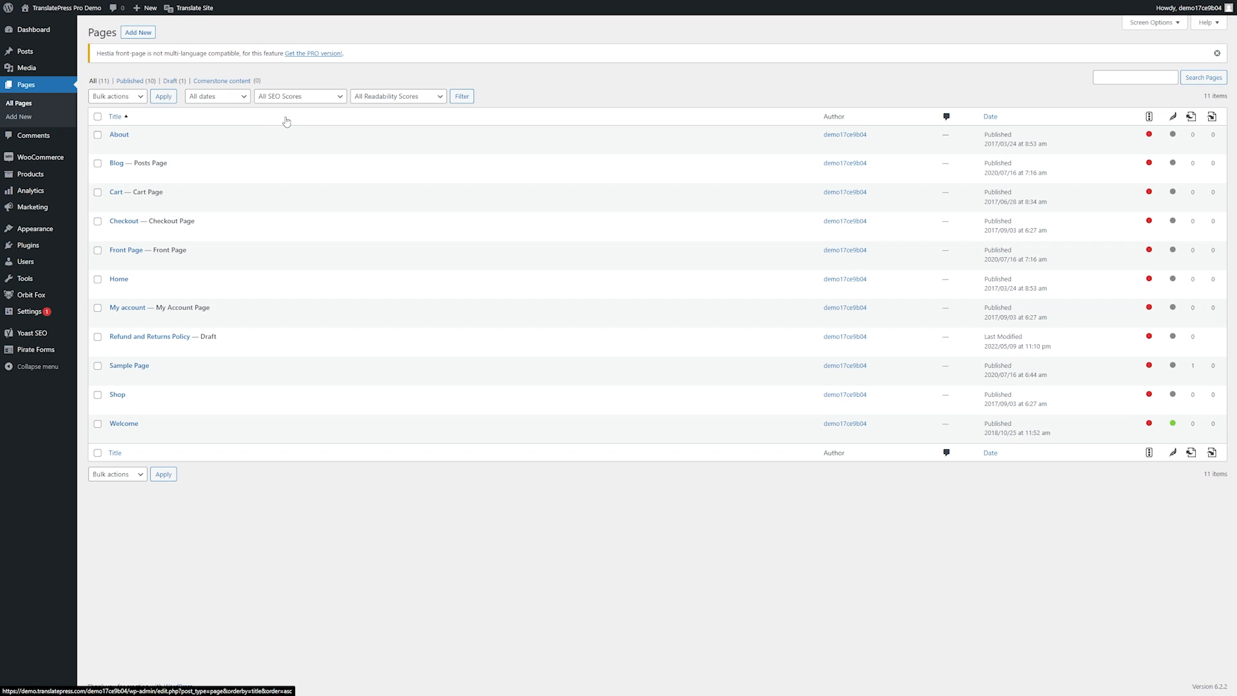
{"action": "mouse_move", "coordinate": [118, 279]}
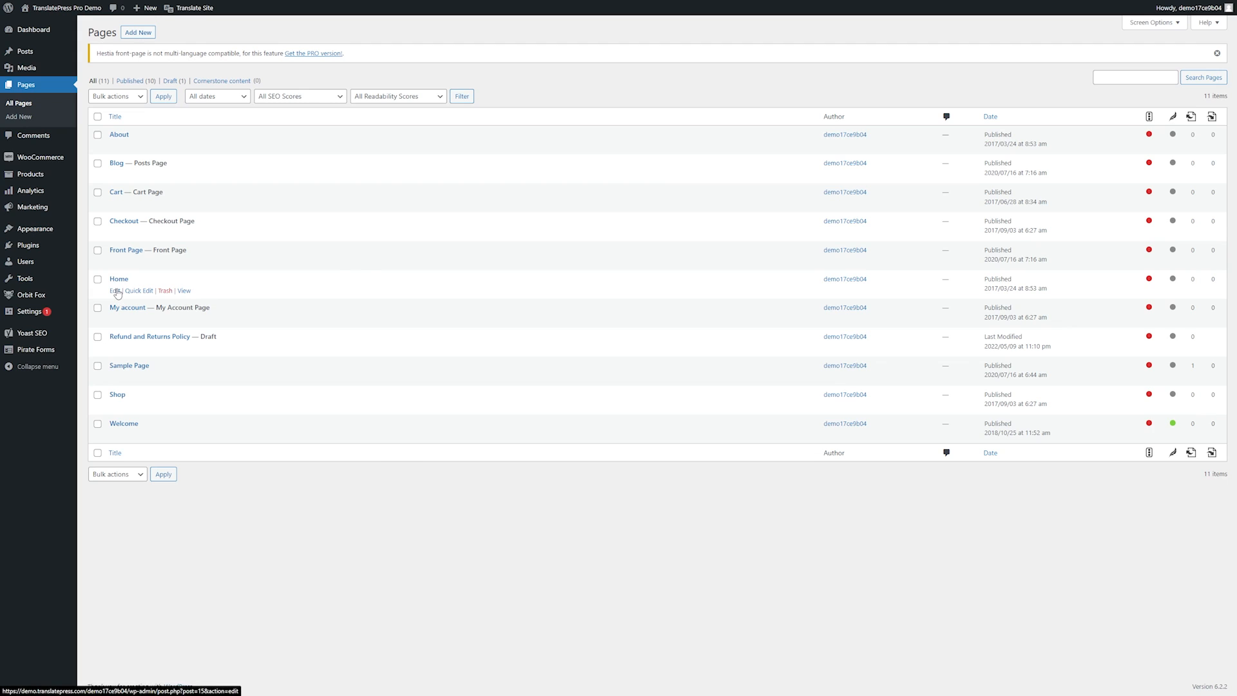
{"action": "left_click", "coordinate": [116, 290]}
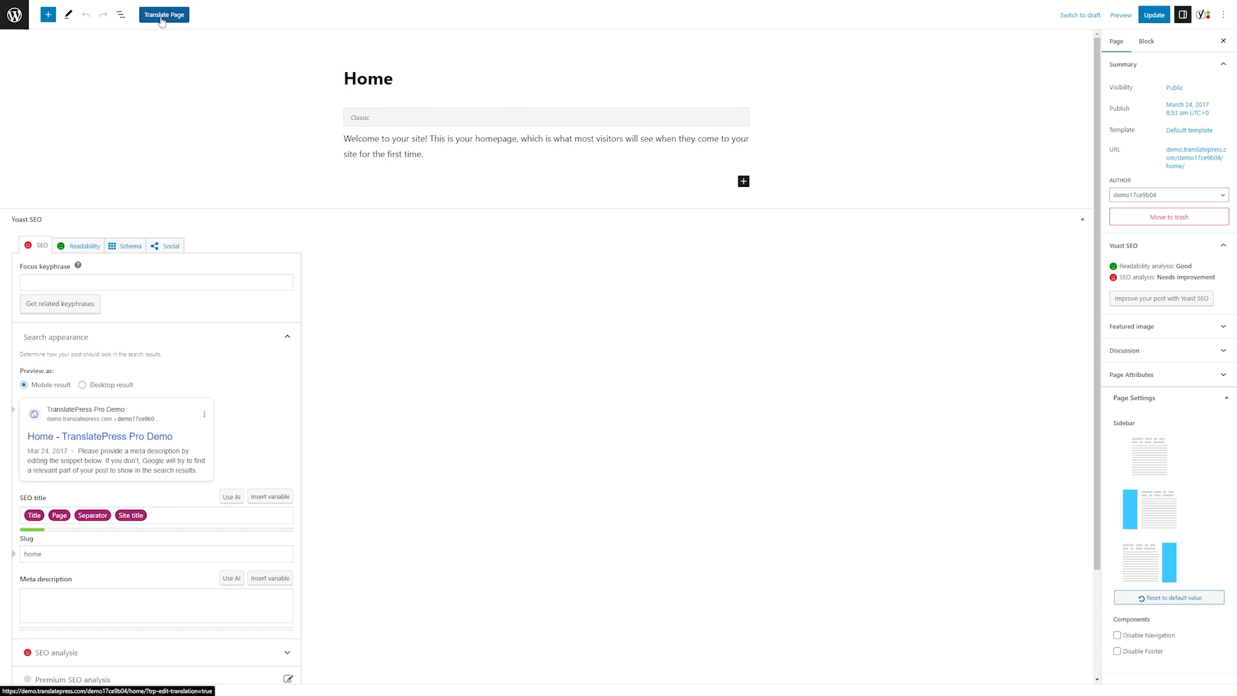
Translate the Home welcome sentence as '¡Bienvenido a su sitio! Esta es su página de inicio…' and save
{"action": "left_click", "coordinate": [163, 14]}
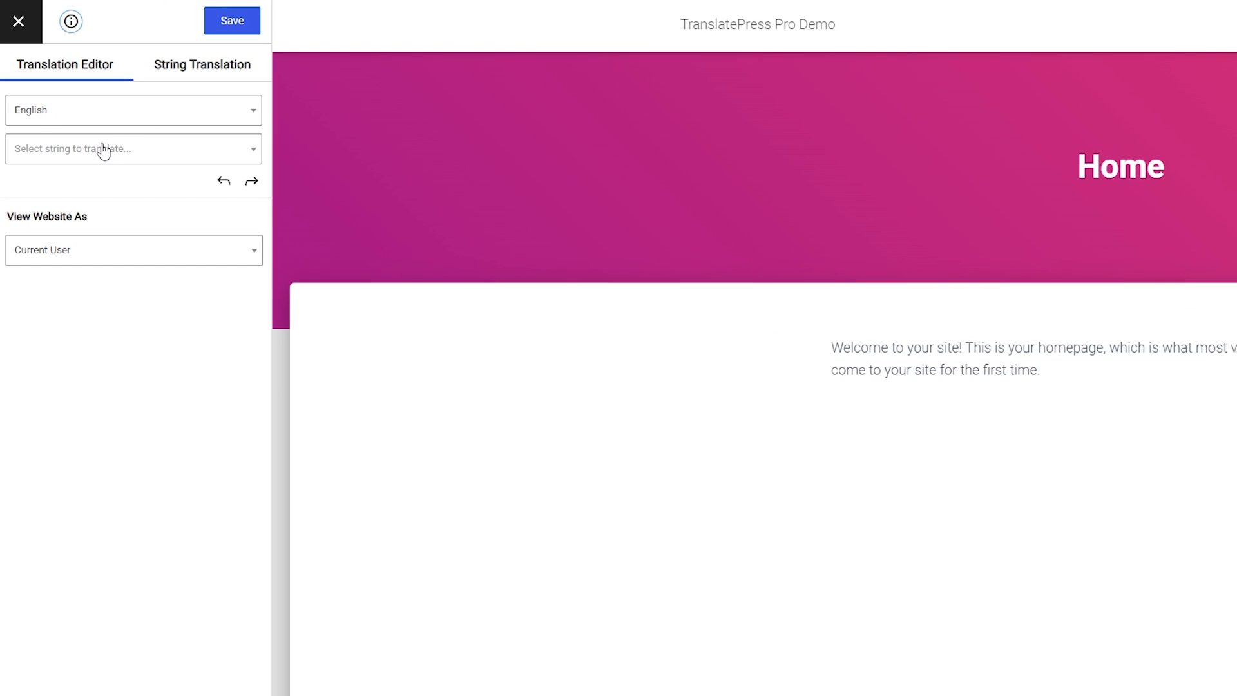
{"action": "left_click", "coordinate": [133, 148]}
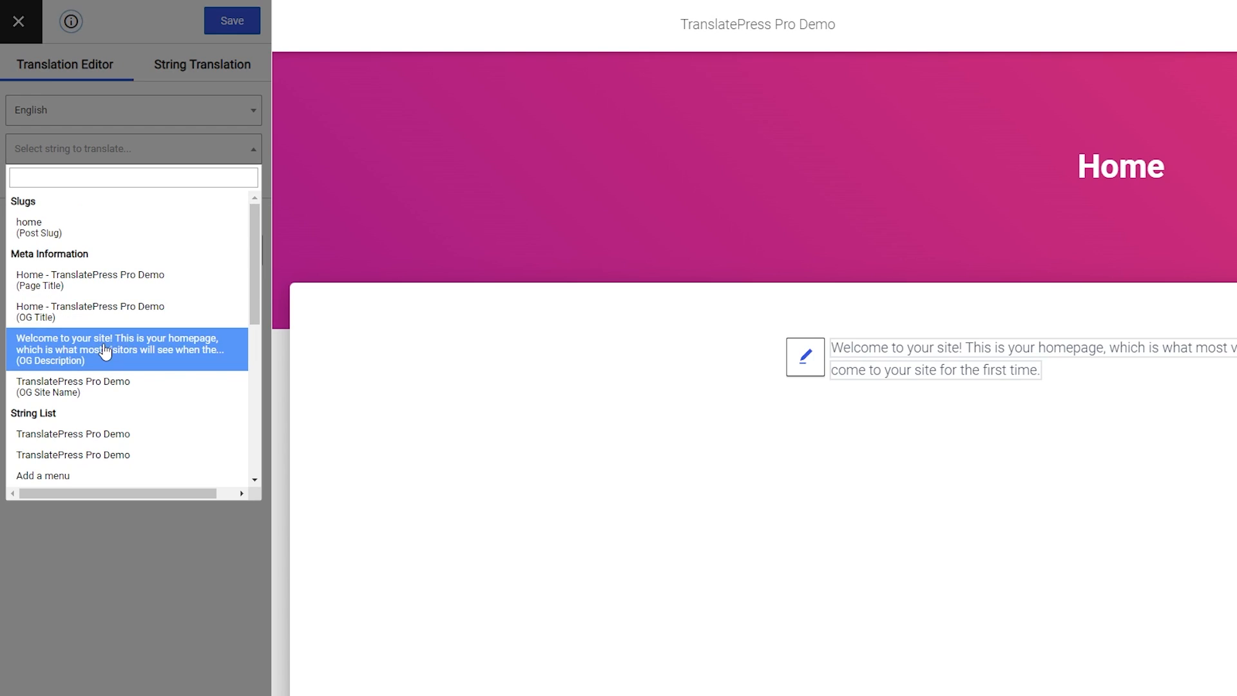
{"action": "mouse_move", "coordinate": [63, 355]}
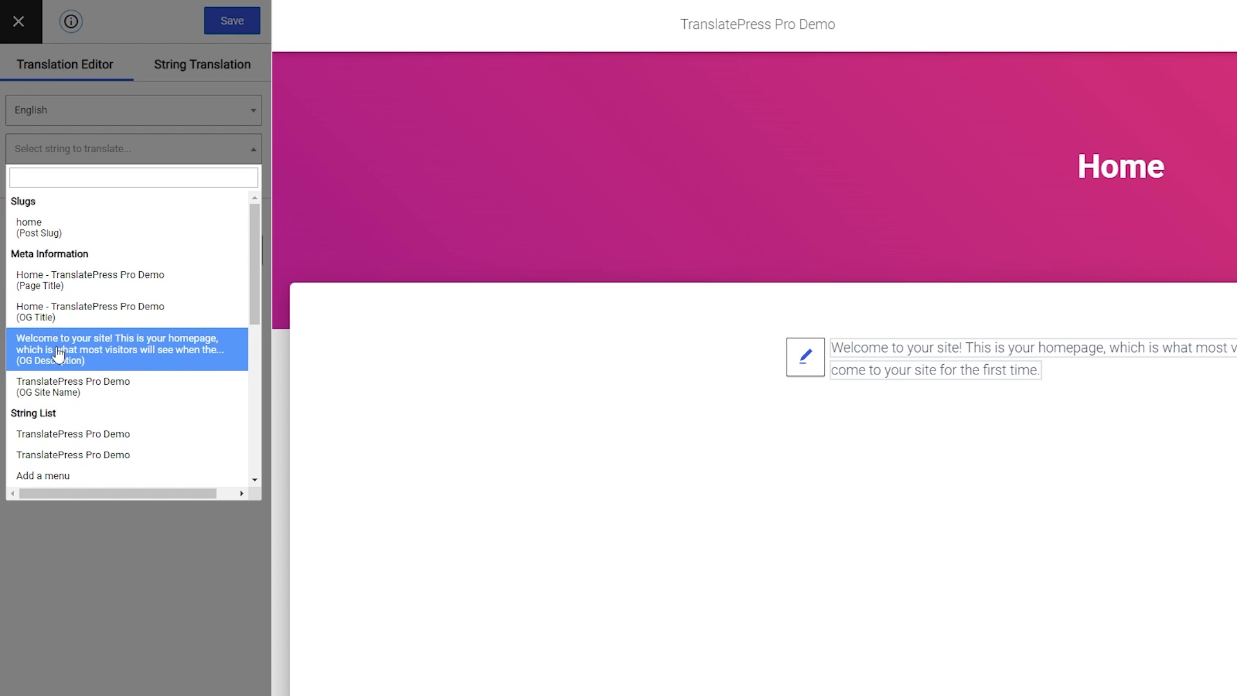
{"action": "left_click", "coordinate": [123, 349]}
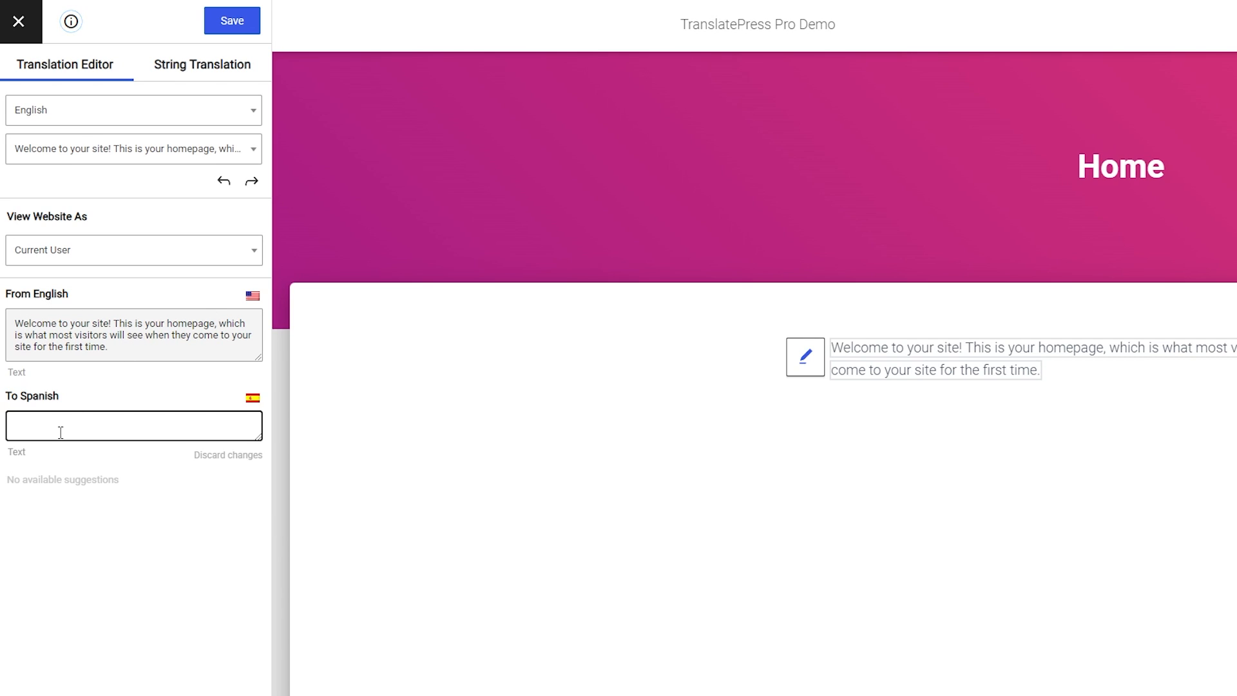
{"action": "mouse_move", "coordinate": [80, 431]}
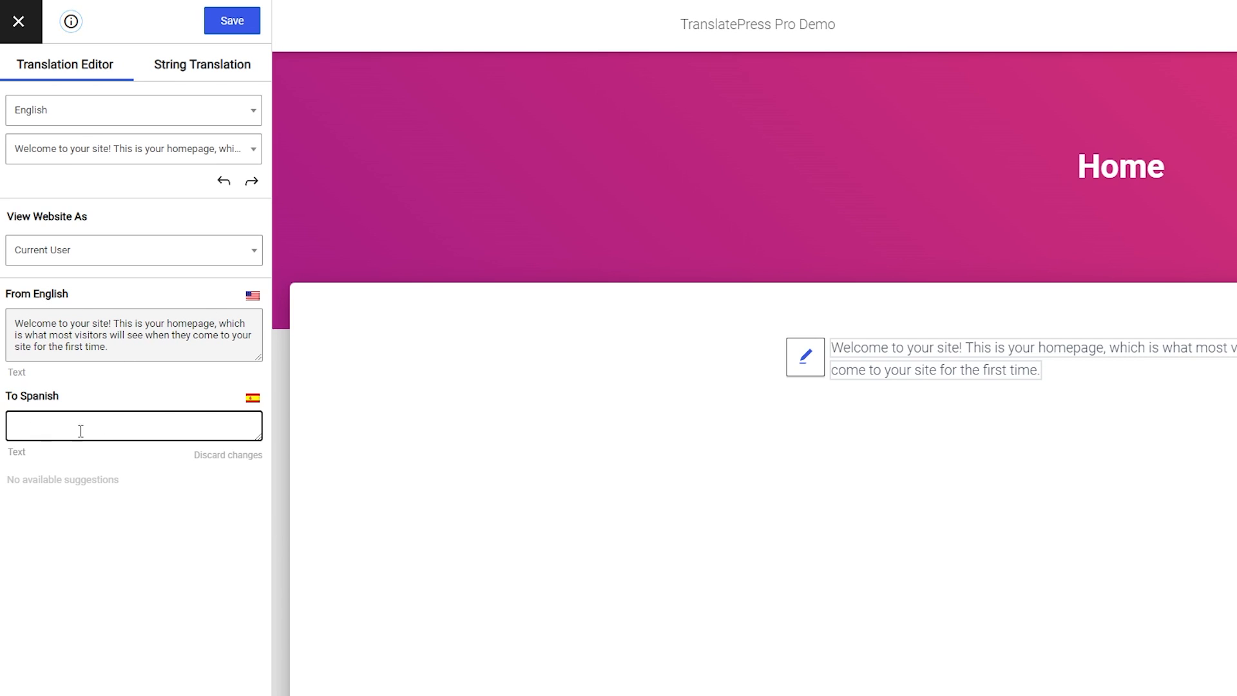
{"action": "type", "text": "¡Bienvenido a su sitio! Esta es su página de inicio, que es lo que verán la mayoría de los visitantes cuando visiten su sitio por primera vez."}
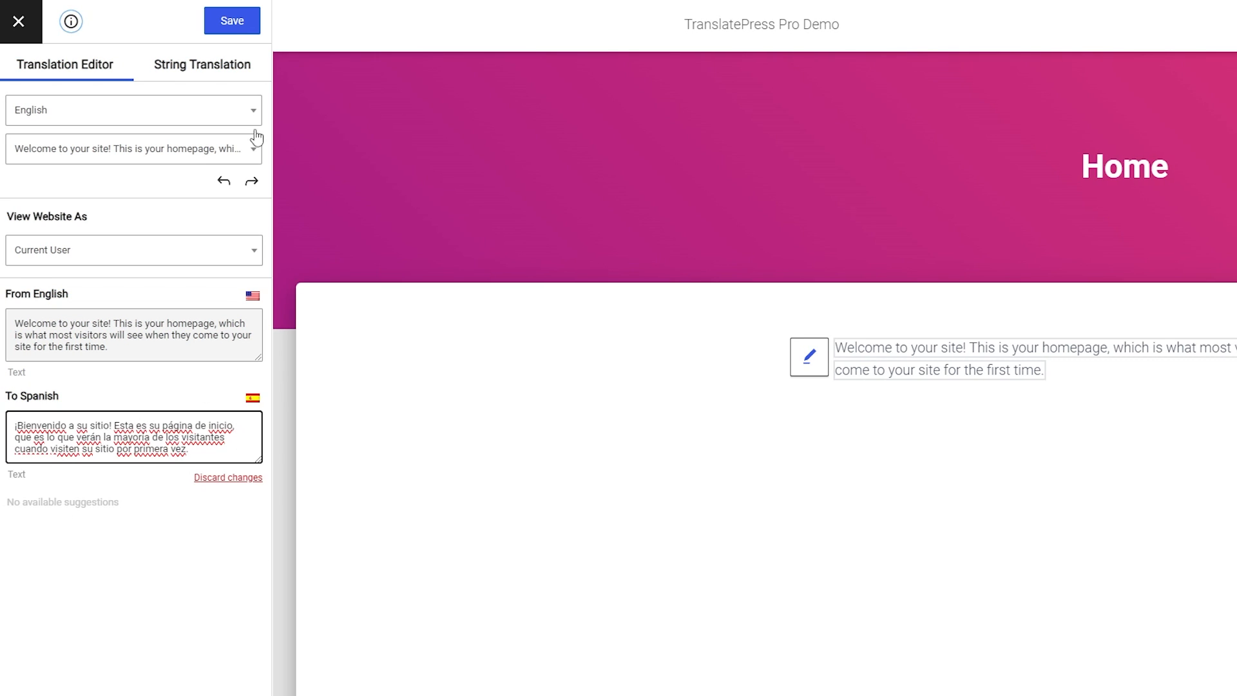
{"action": "left_click", "coordinate": [232, 21]}
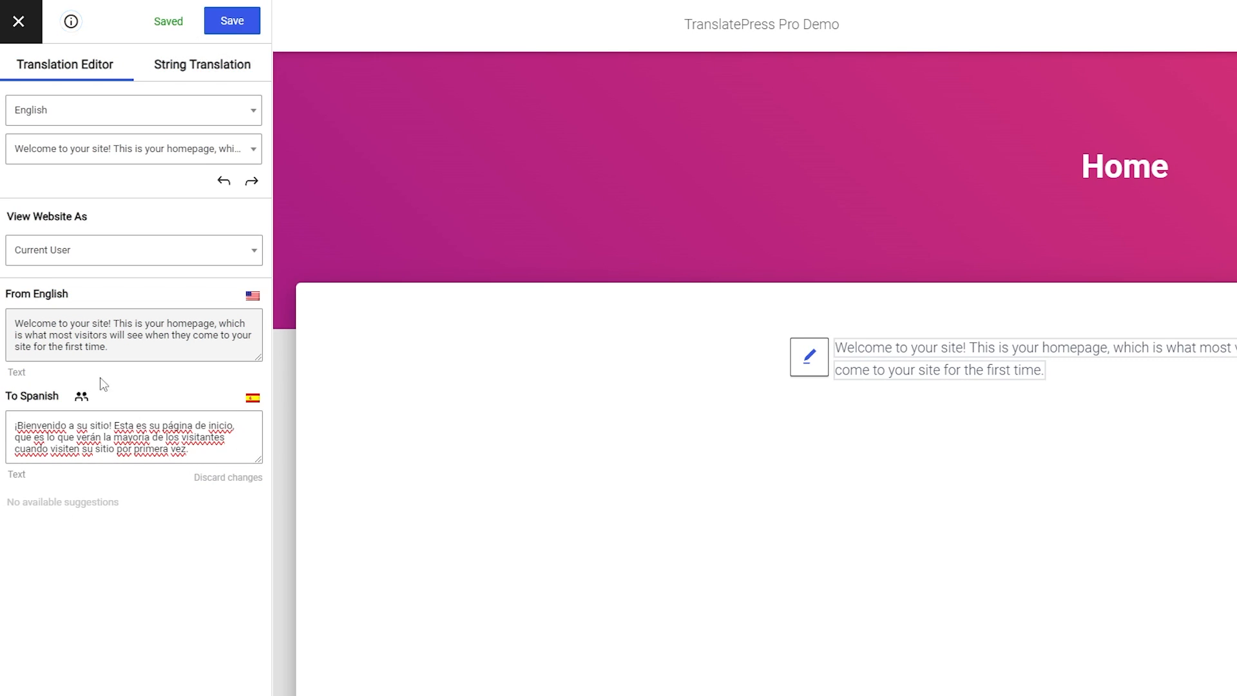
{"action": "mouse_move", "coordinate": [87, 407]}
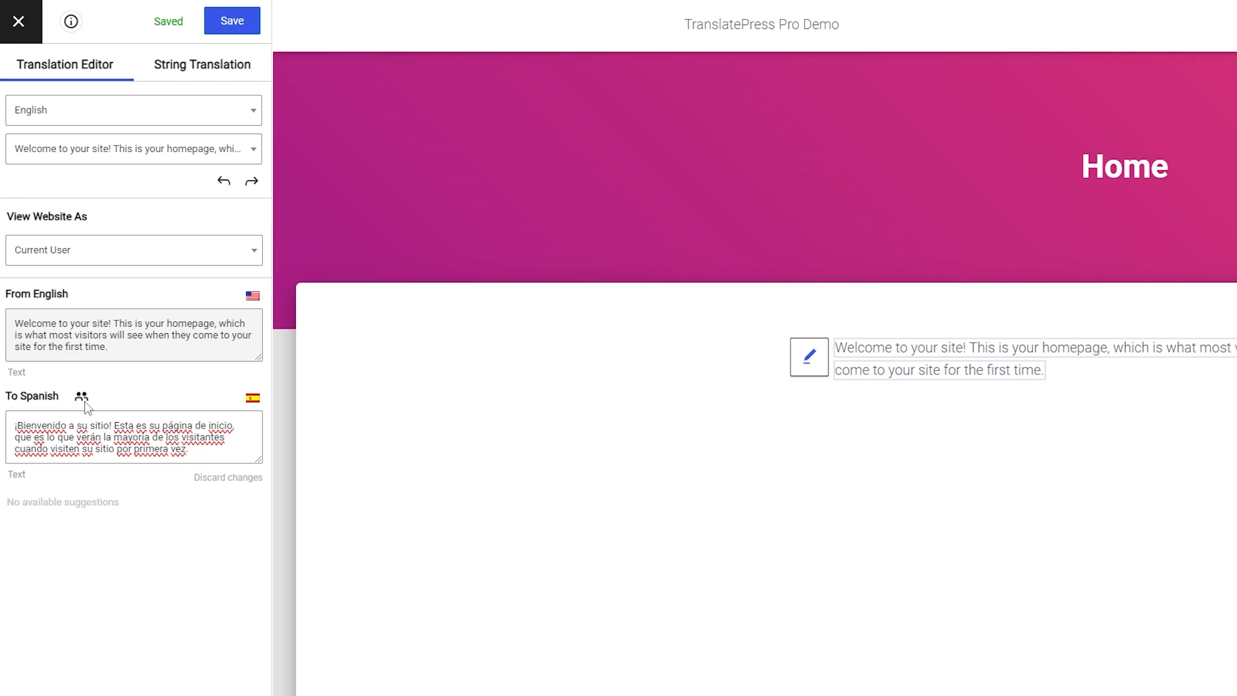
{"action": "mouse_move", "coordinate": [82, 397]}
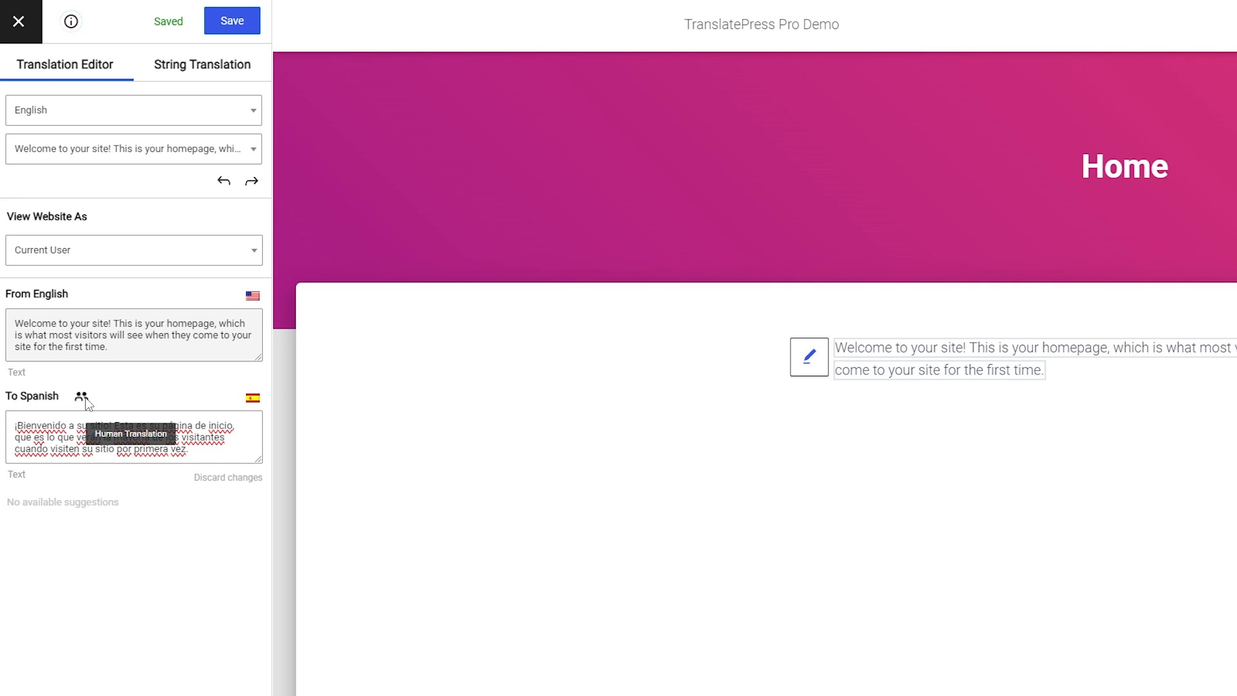
{"action": "left_click", "coordinate": [231, 21]}
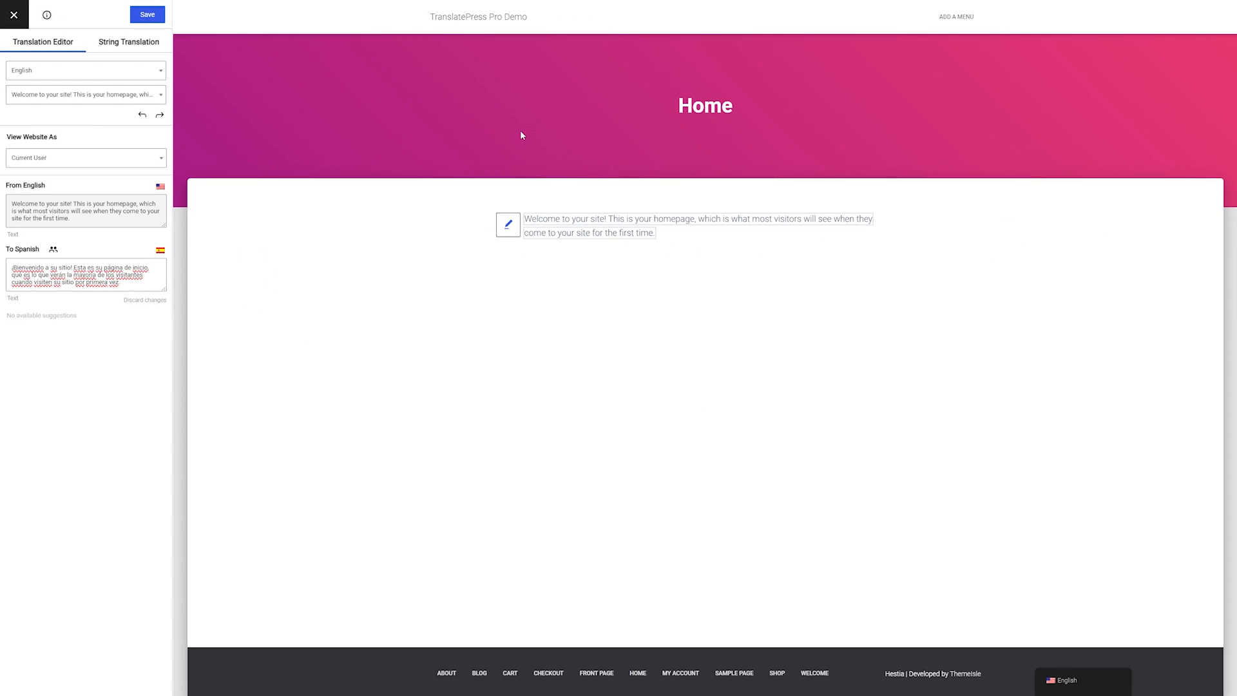
{"action": "mouse_move", "coordinate": [94, 21]}
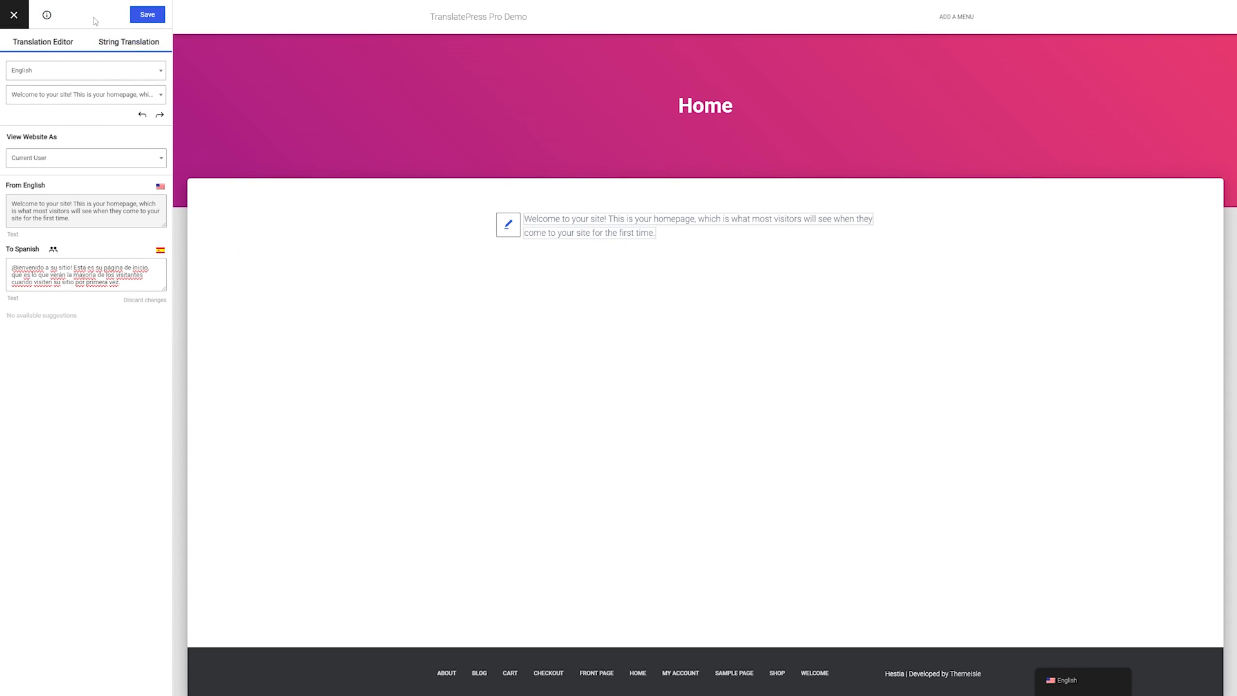
Close the translation editor, switch the live Home page to Spanish, then reopen TranslatePress settings
{"action": "left_click", "coordinate": [14, 15]}
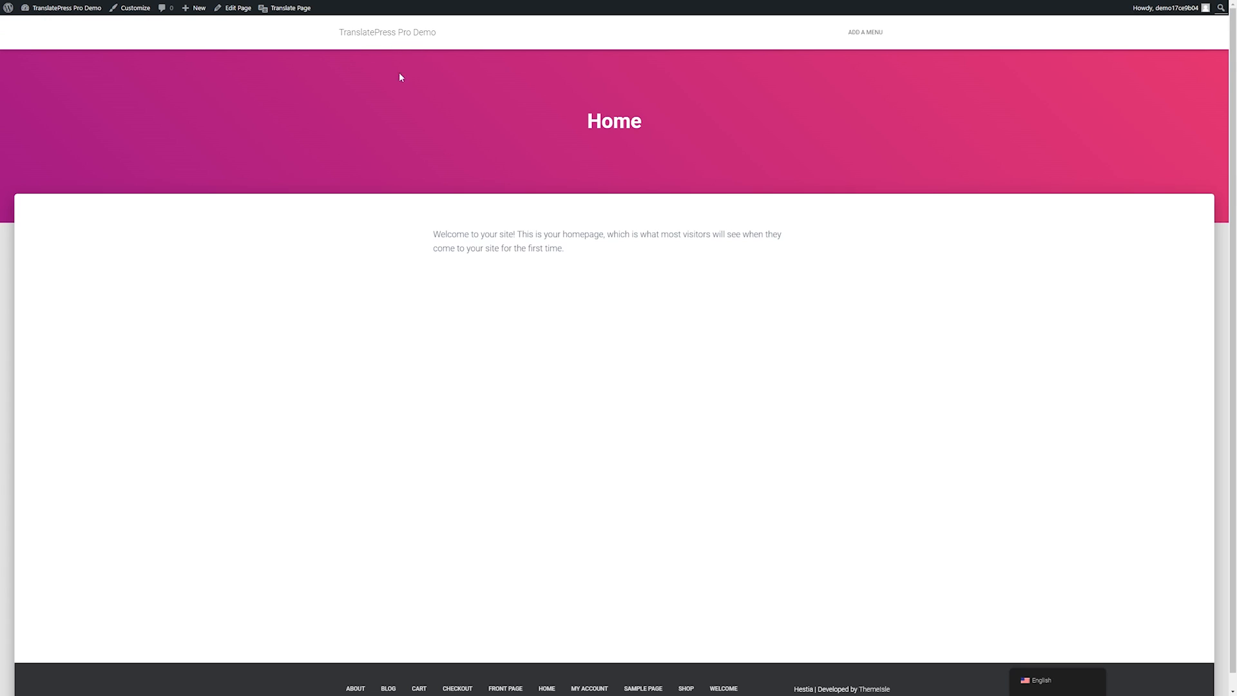
{"action": "left_click", "coordinate": [1041, 680]}
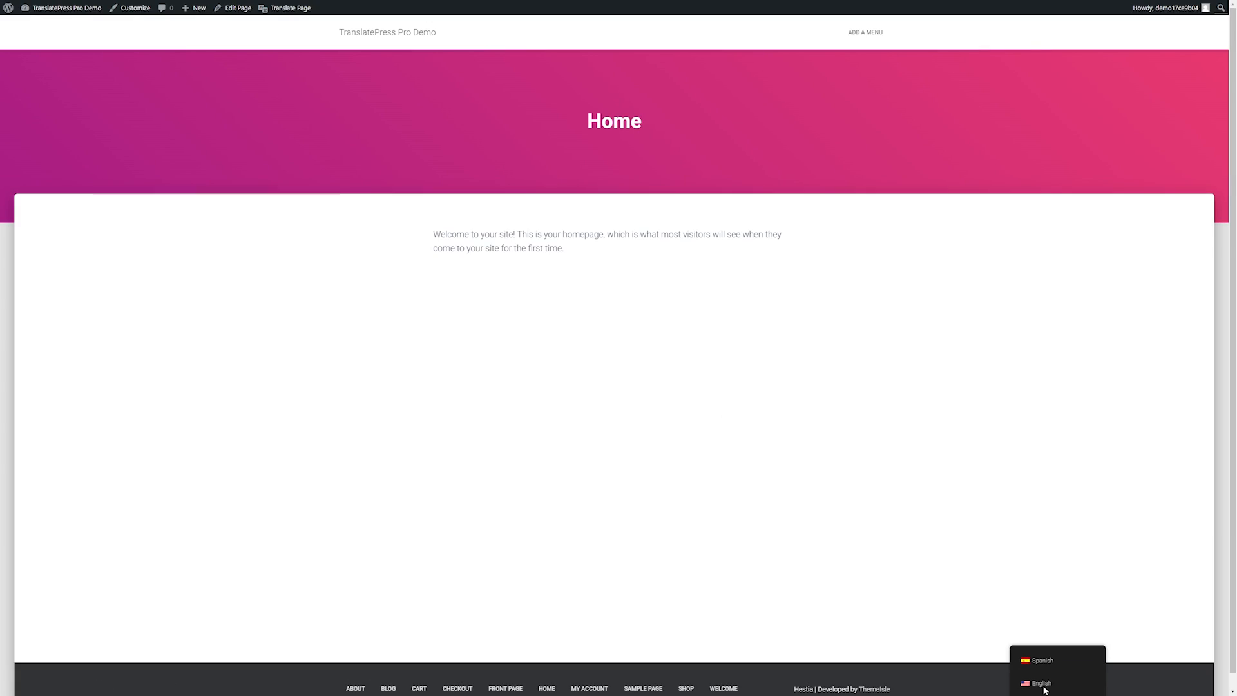
{"action": "left_click", "coordinate": [1041, 660]}
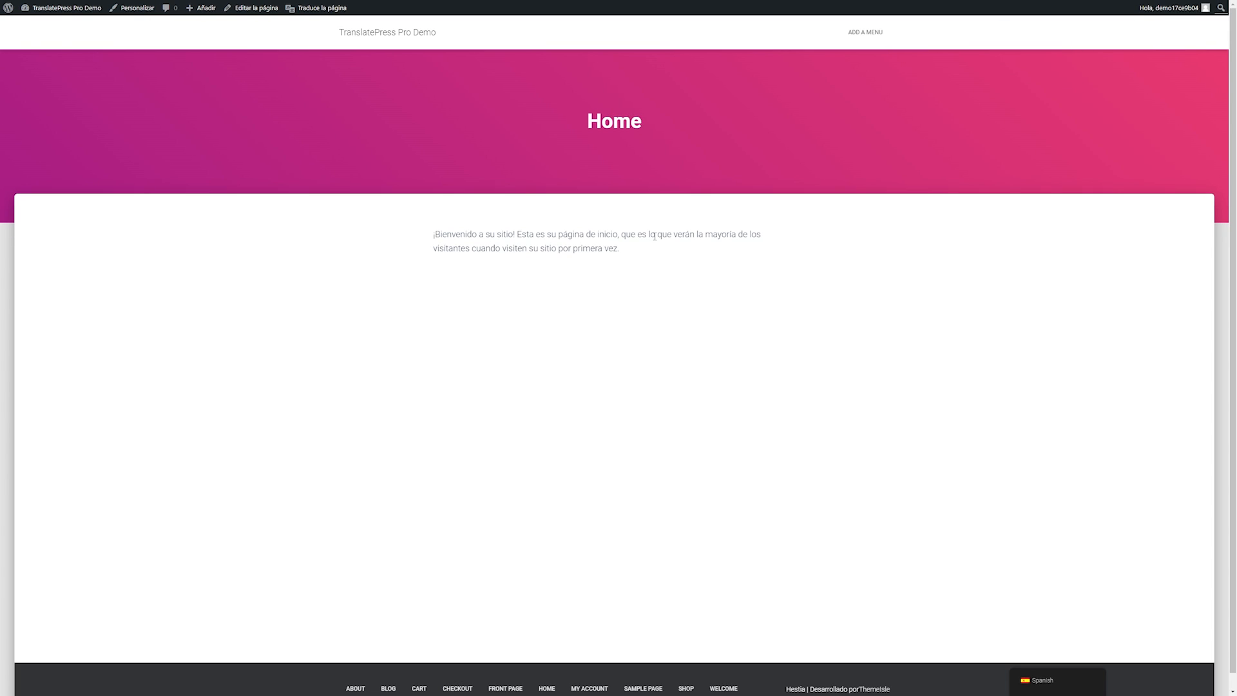
{"action": "triple_click", "coordinate": [597, 234]}
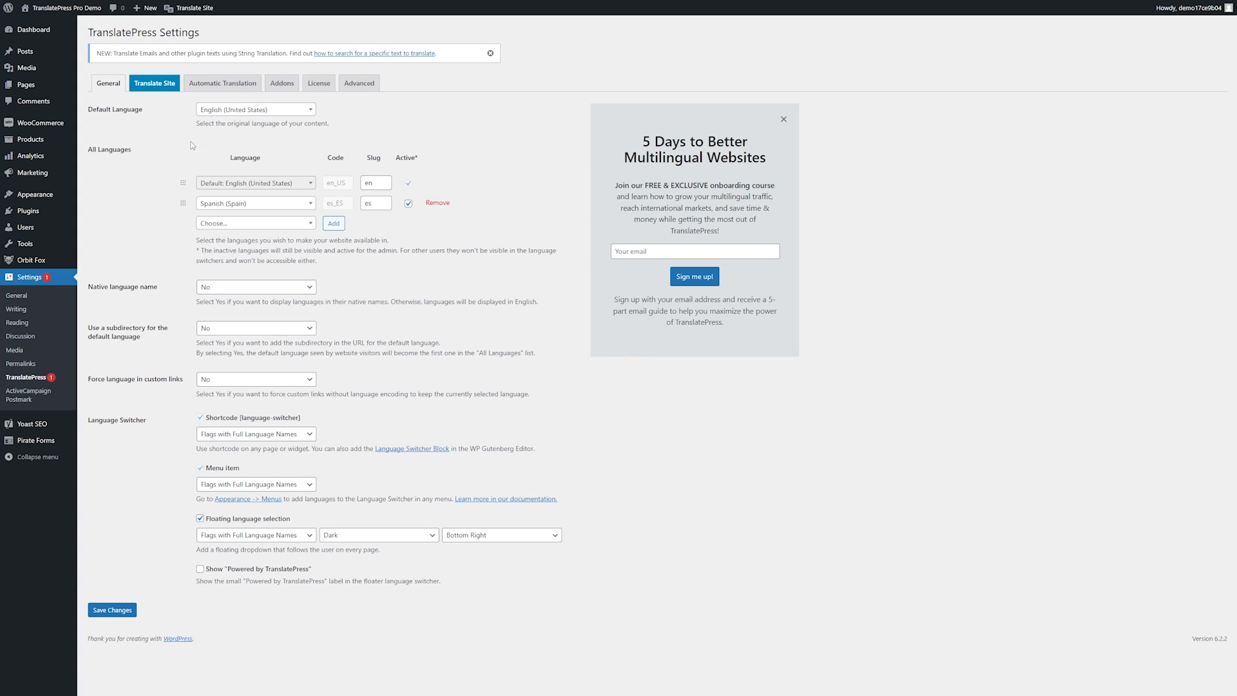
{"action": "mouse_move", "coordinate": [253, 100]}
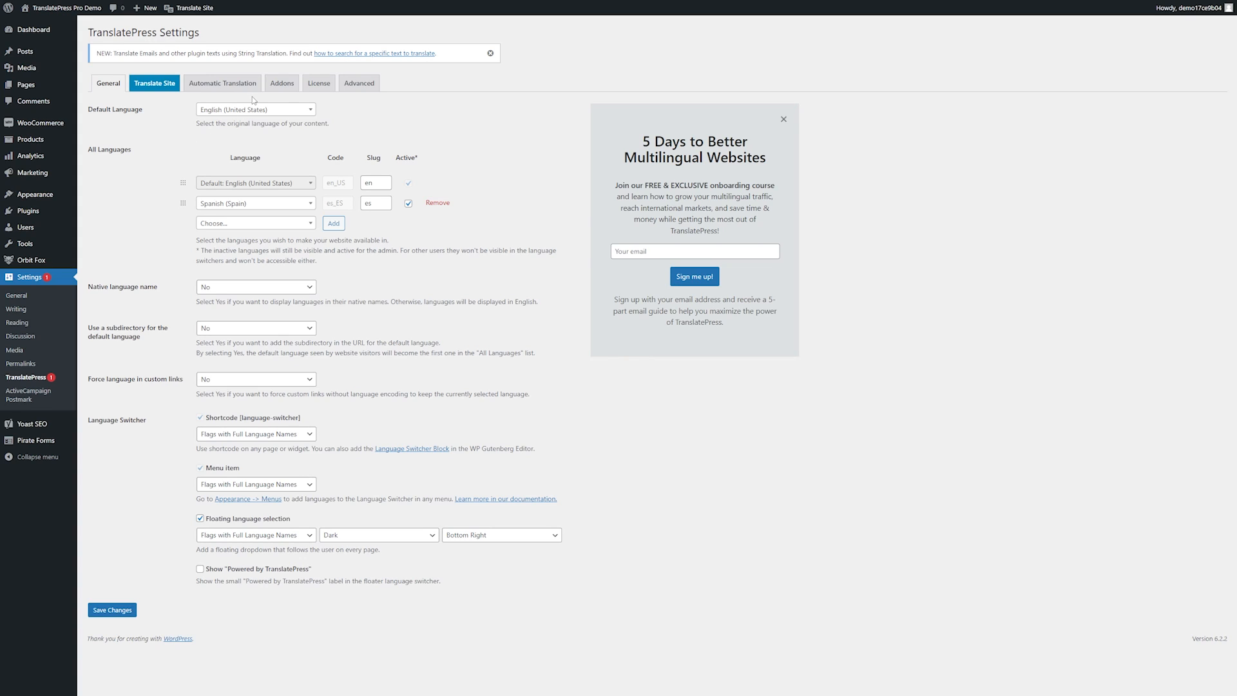
{"action": "mouse_move", "coordinate": [168, 133]}
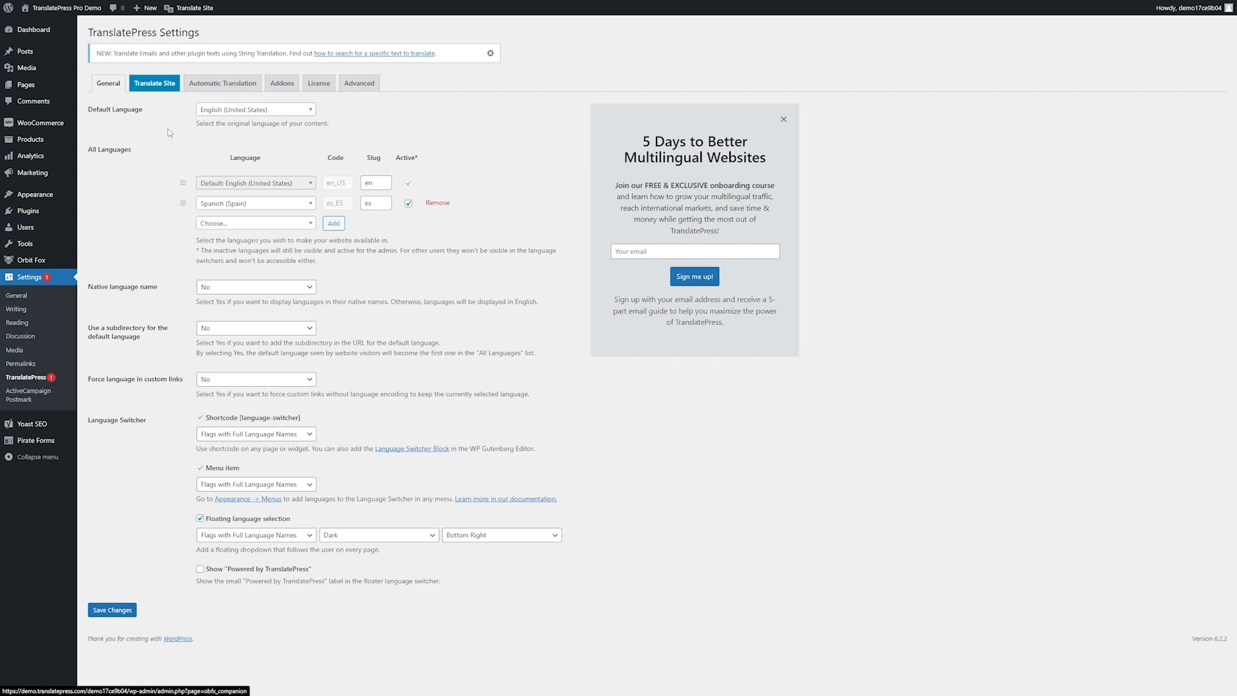
{"action": "mouse_move", "coordinate": [221, 83]}
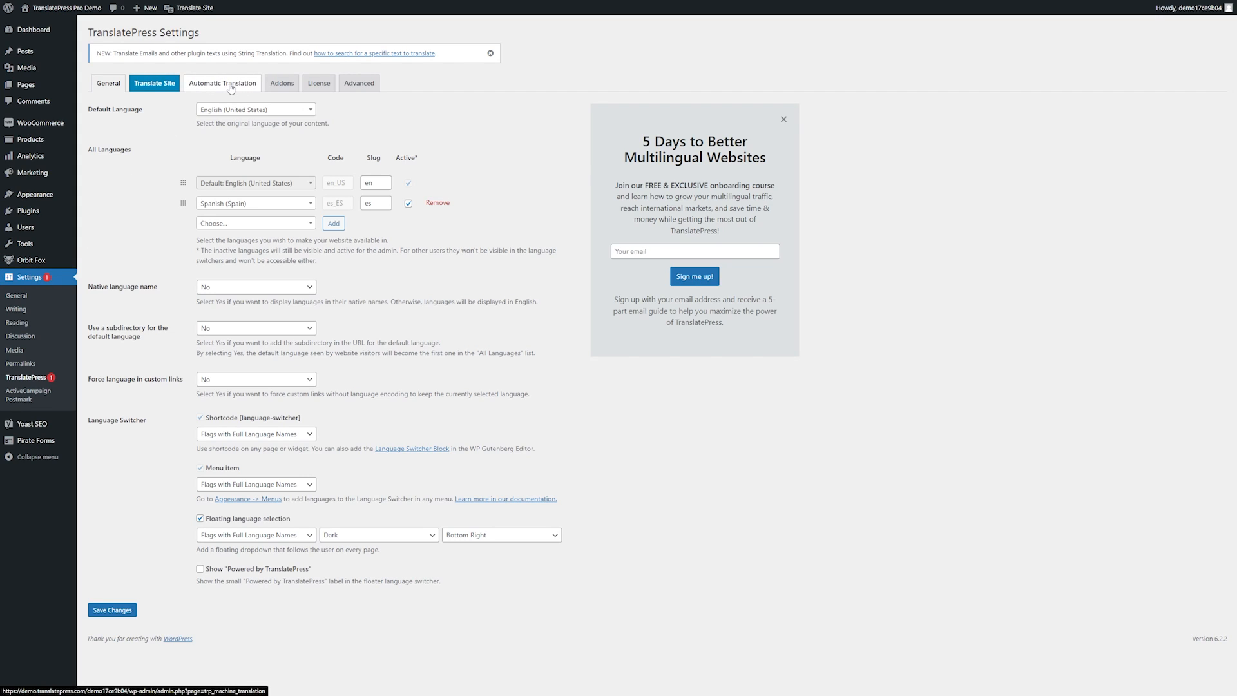
Set Enable Automatic Translation to Yes, review Google Translate options, and return to General
{"action": "left_click", "coordinate": [222, 83]}
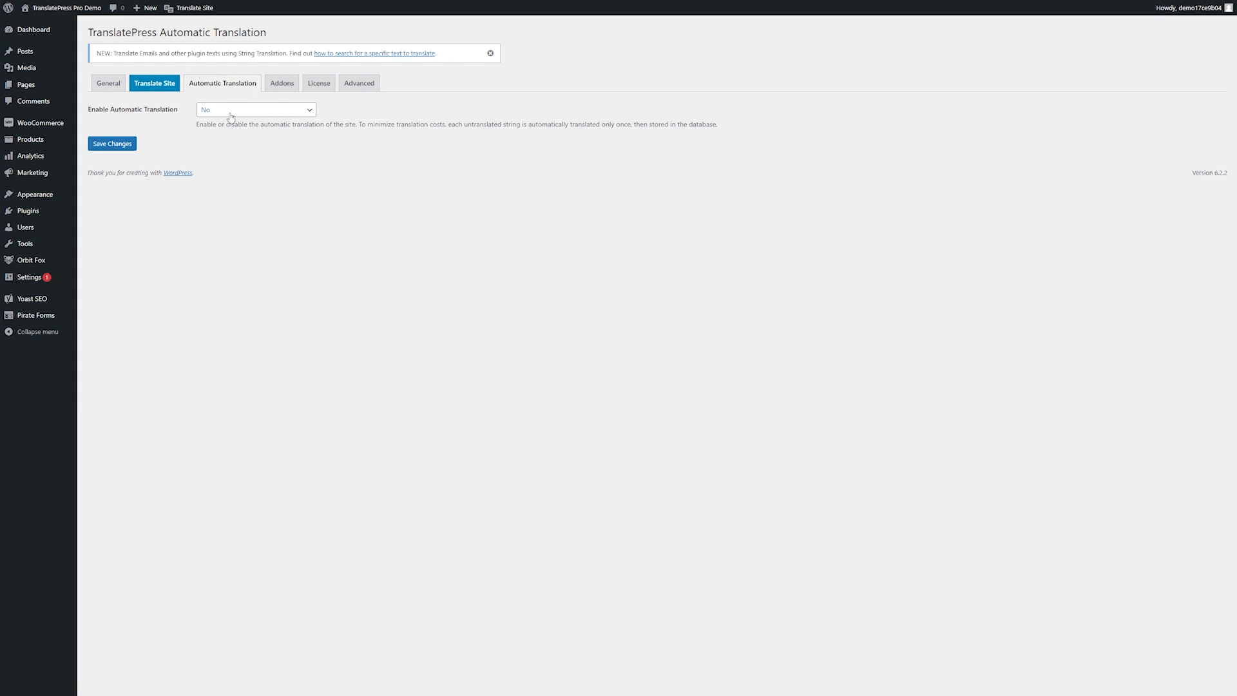
{"action": "left_click", "coordinate": [254, 109]}
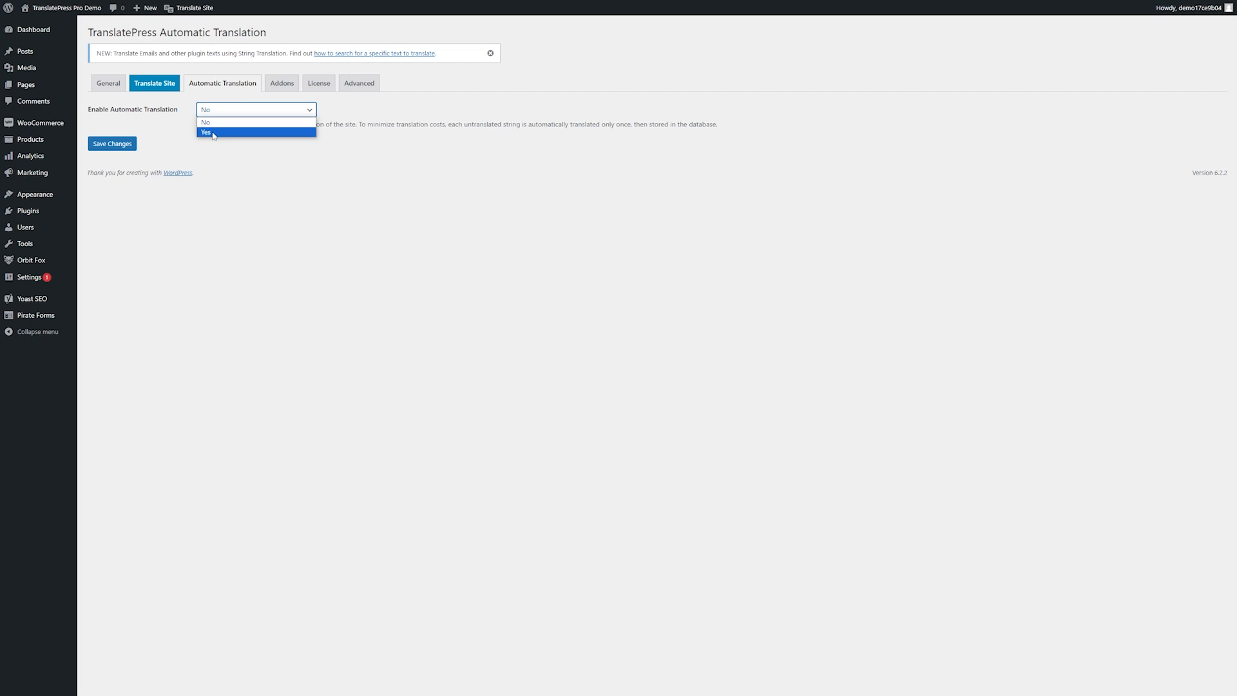
{"action": "left_click", "coordinate": [205, 132]}
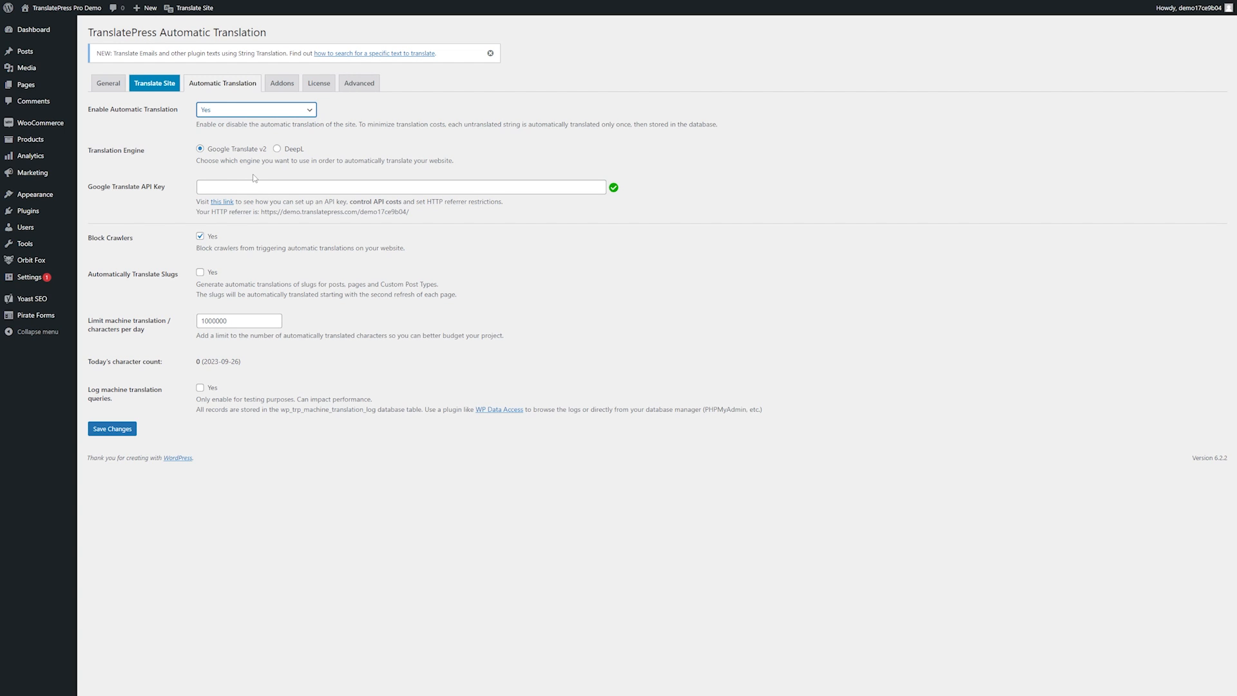
{"action": "mouse_move", "coordinate": [156, 214]}
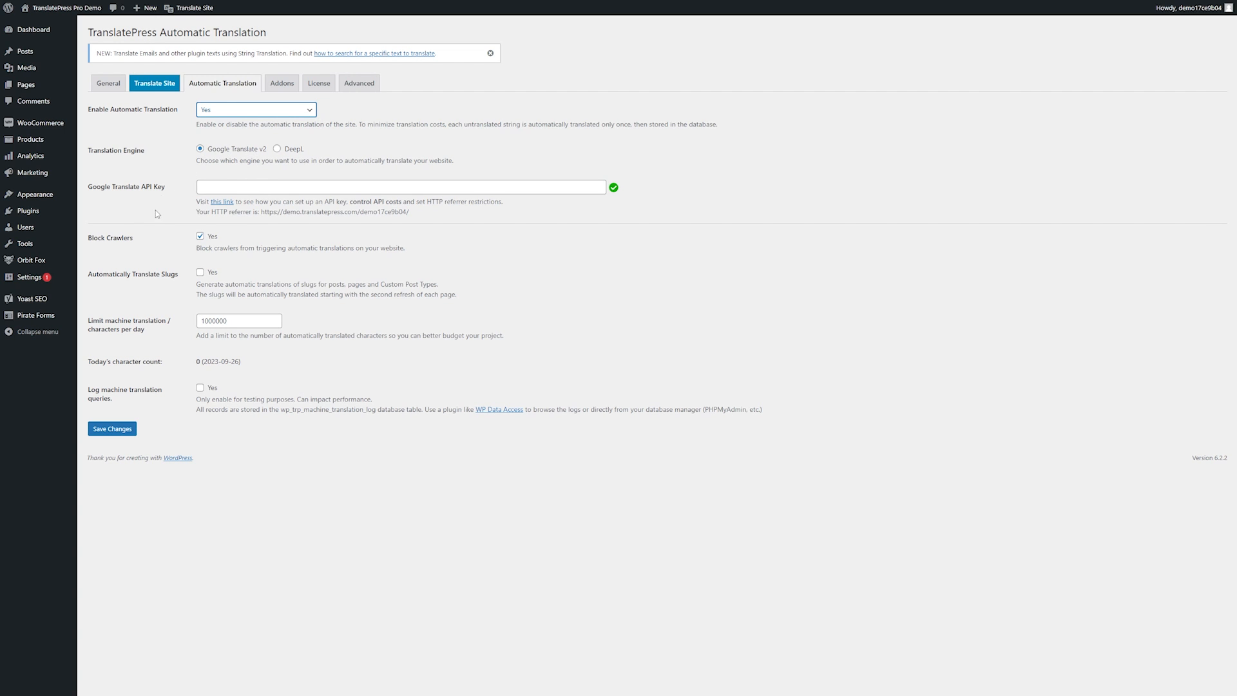
{"action": "mouse_move", "coordinate": [217, 205]}
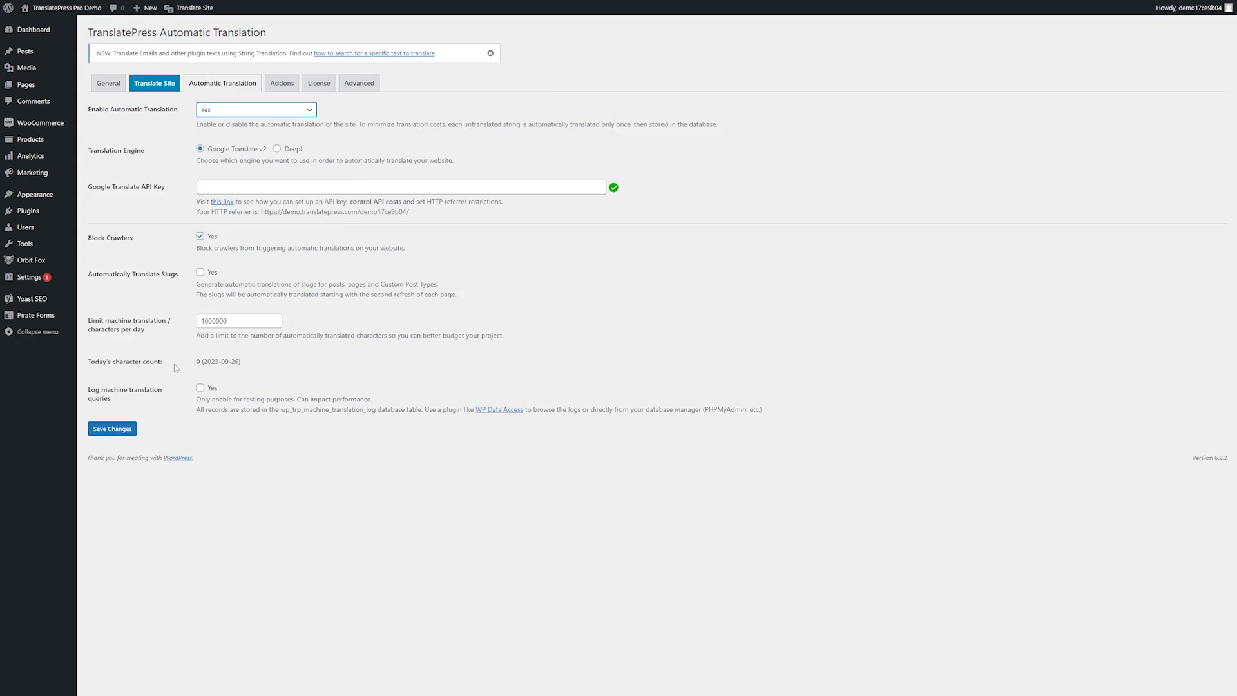
{"action": "left_click", "coordinate": [155, 83]}
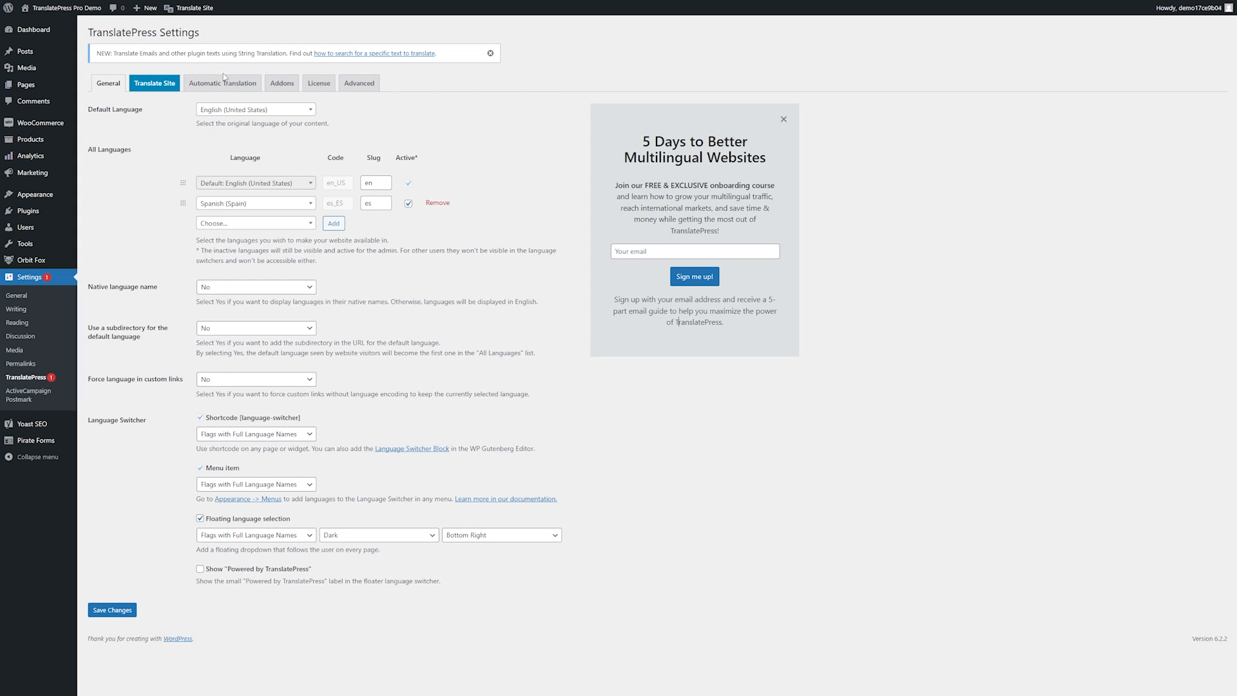
{"action": "mouse_move", "coordinate": [163, 113]}
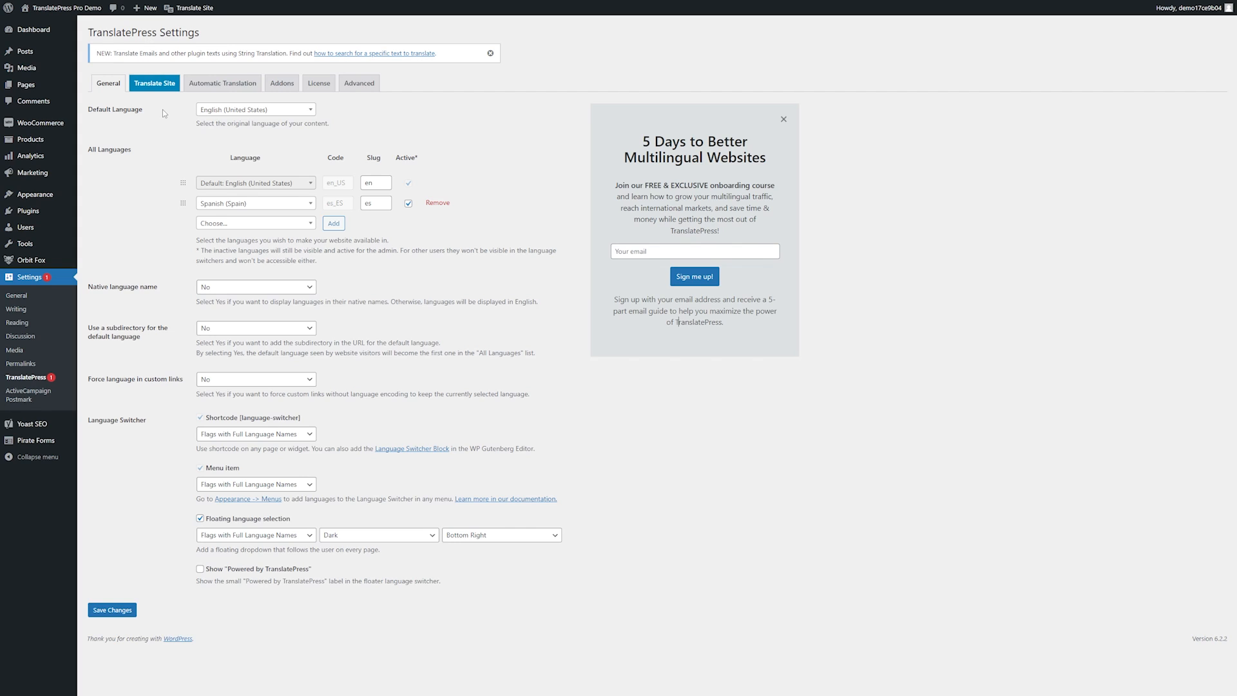
Open the All Pages list from the Pages sidebar item
{"action": "left_click", "coordinate": [25, 86]}
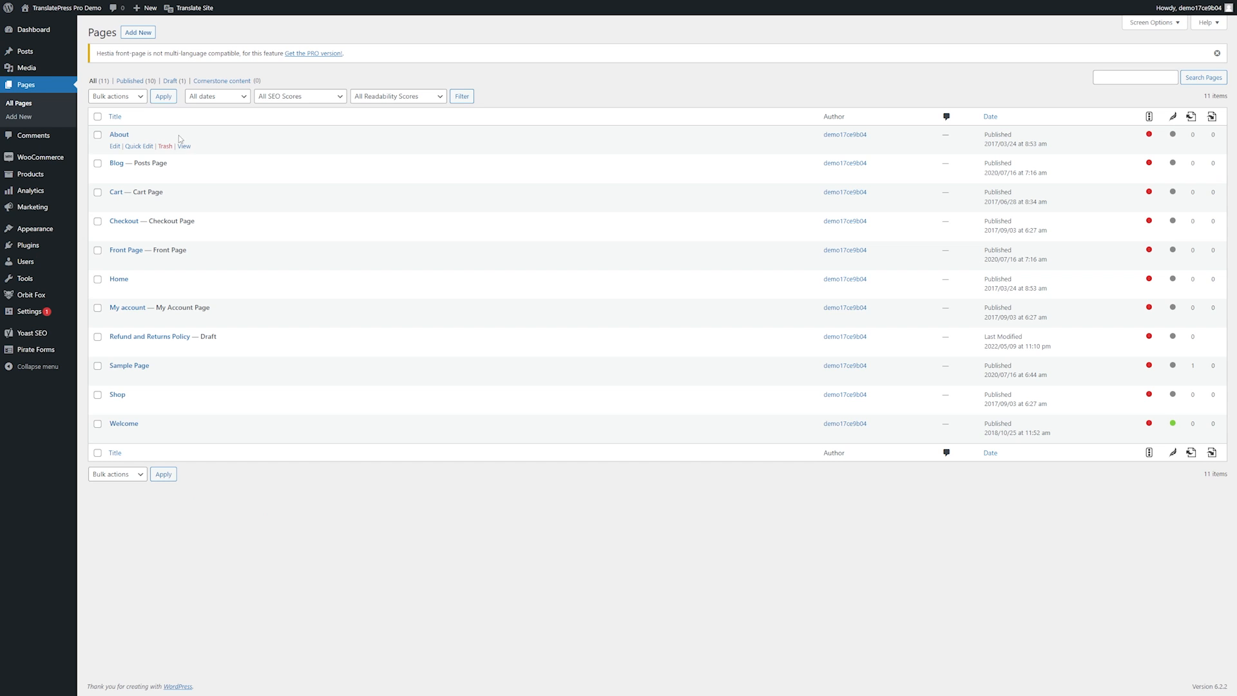
{"action": "mouse_move", "coordinate": [119, 134]}
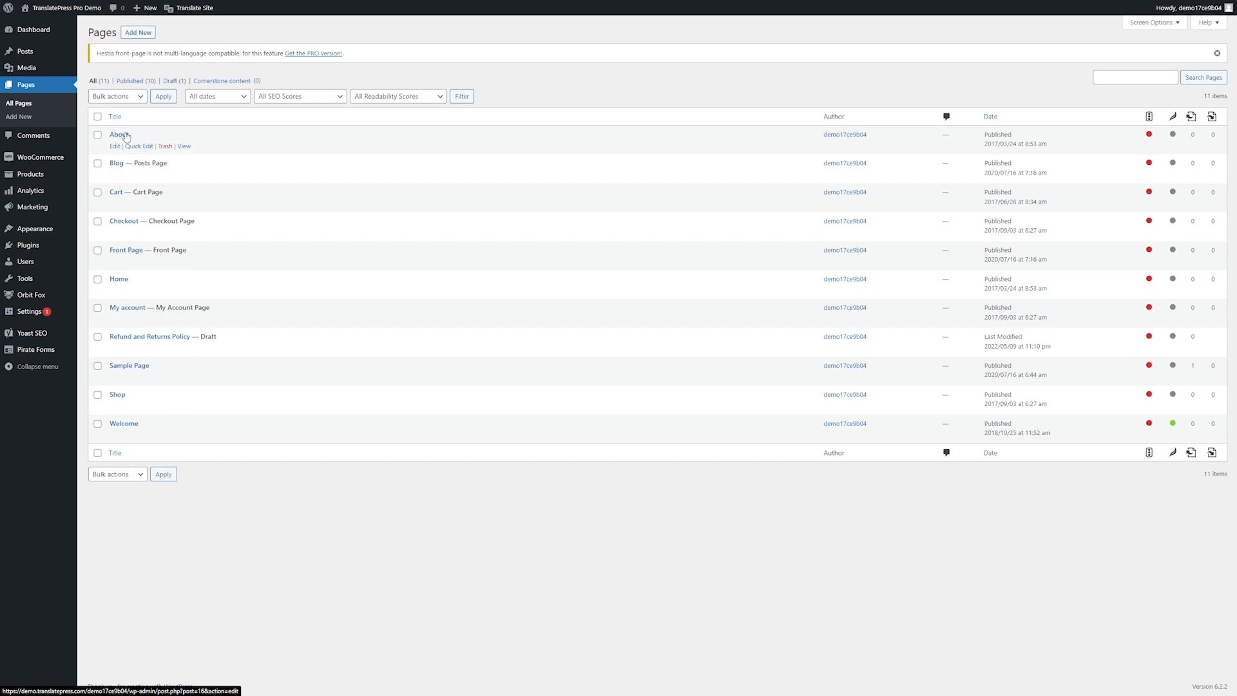
{"action": "mouse_move", "coordinate": [133, 285]}
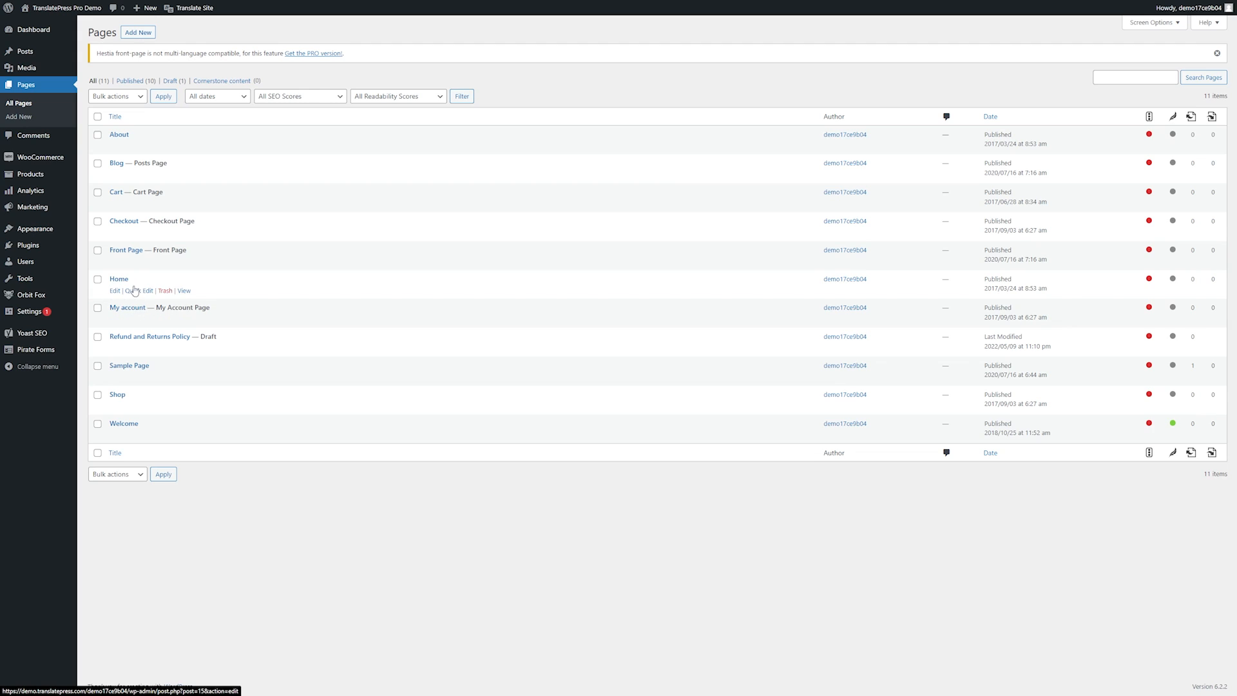
{"action": "mouse_move", "coordinate": [186, 147]}
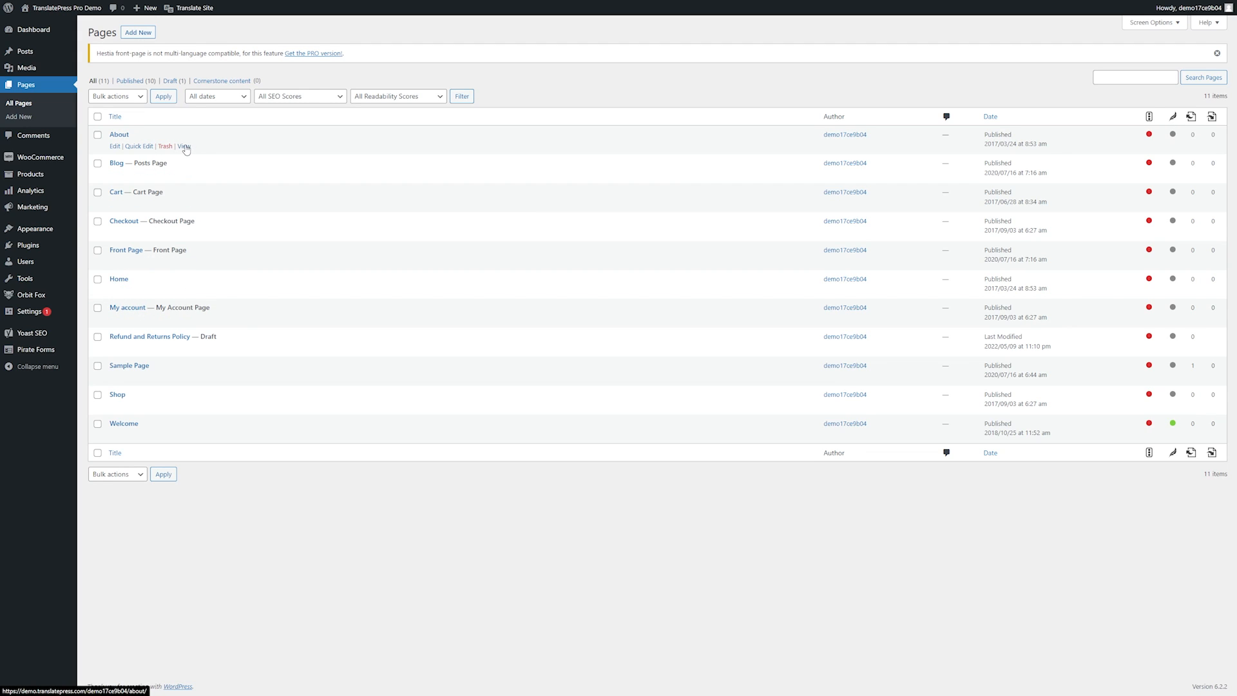
View the live About page and switch it to Spanish via the floating language switcher
{"action": "left_click", "coordinate": [184, 147]}
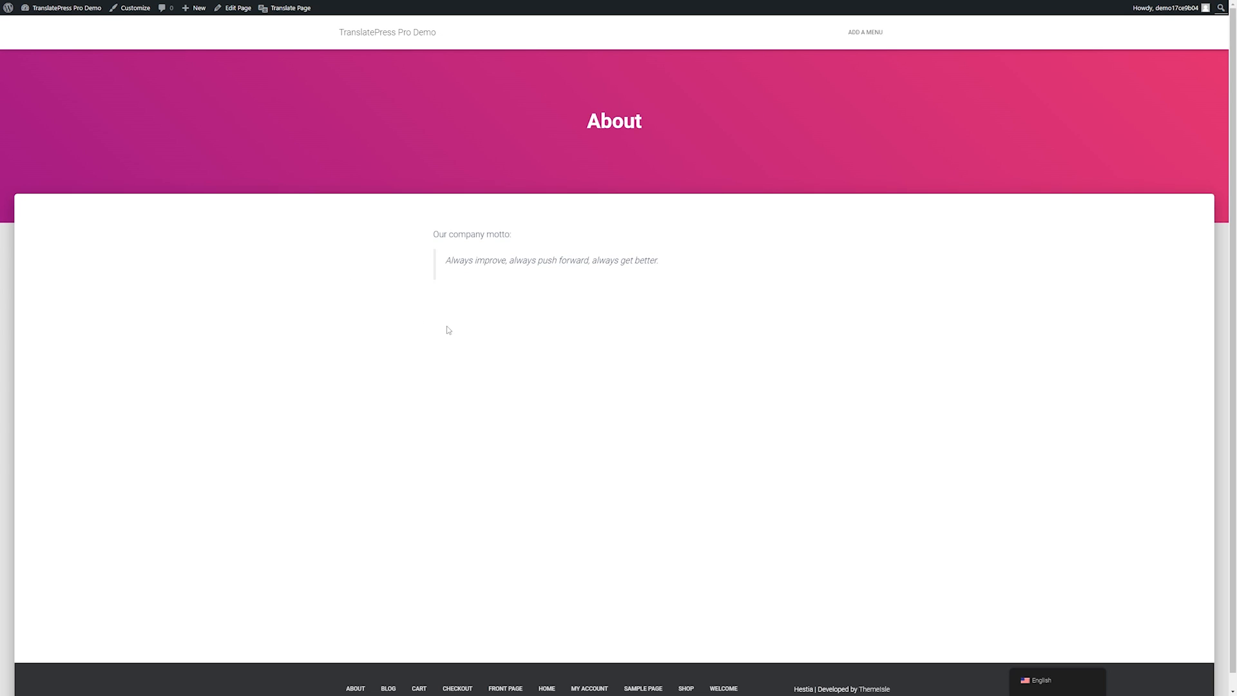
{"action": "mouse_move", "coordinate": [667, 151]}
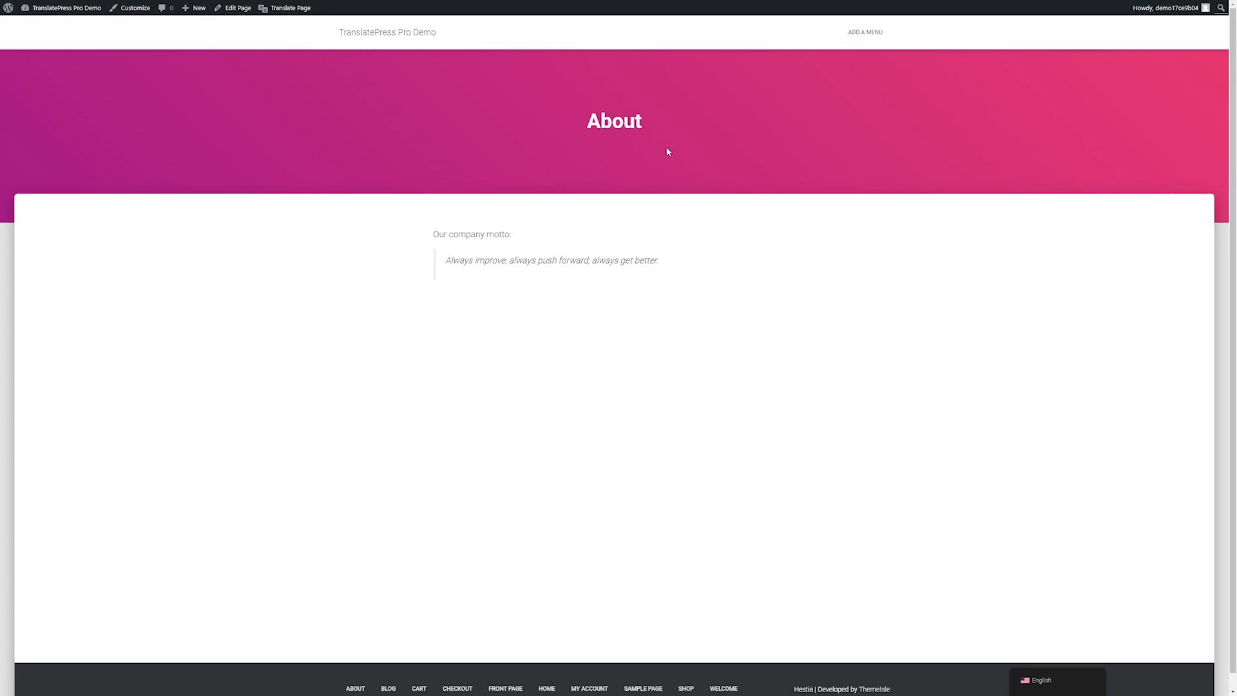
{"action": "left_click", "coordinate": [1037, 681]}
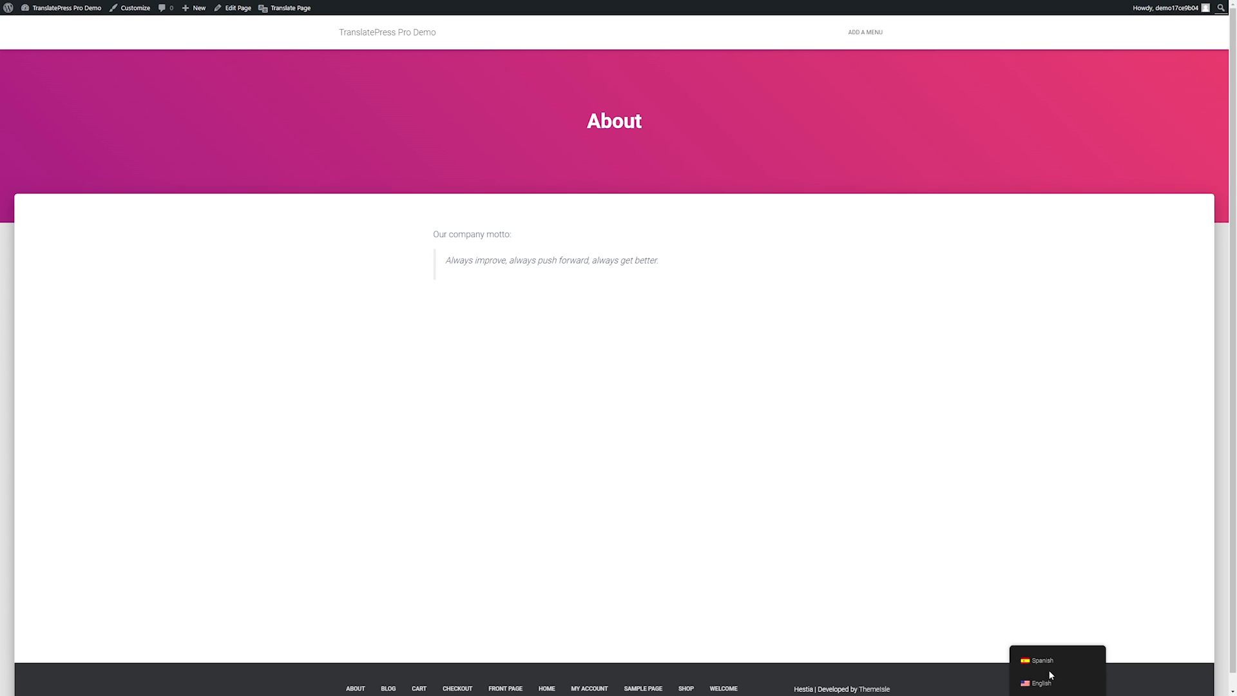
{"action": "mouse_move", "coordinate": [1049, 661]}
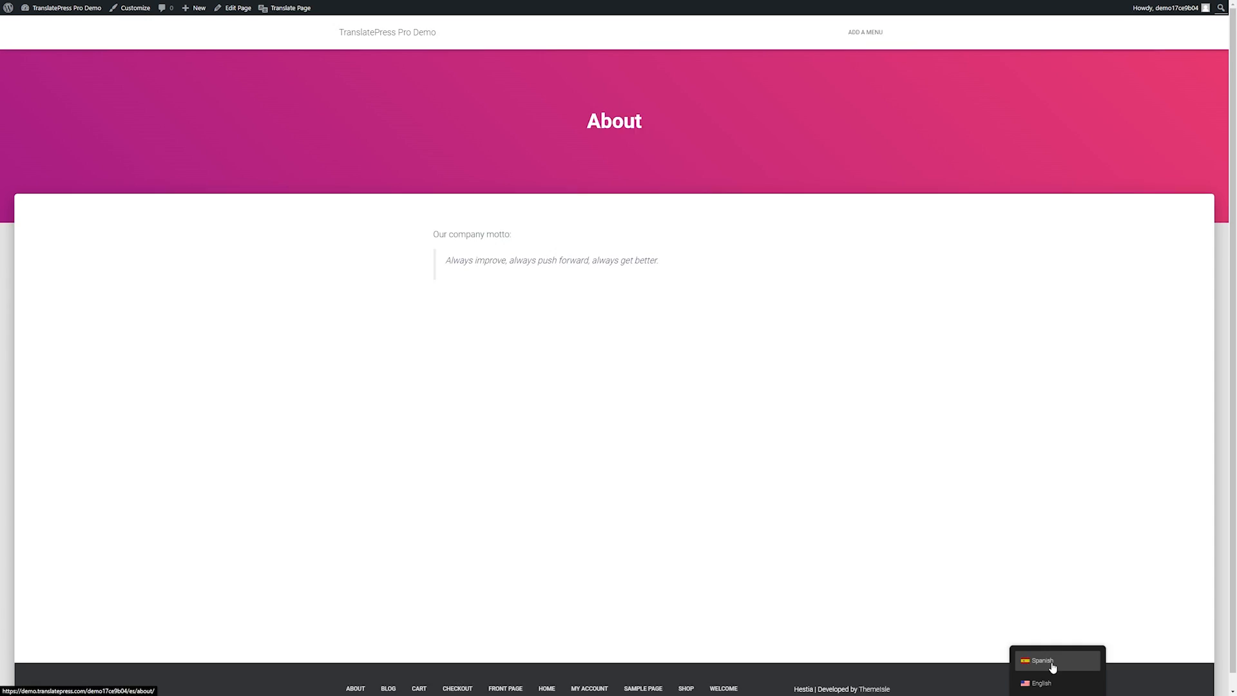
{"action": "left_click", "coordinate": [1041, 661]}
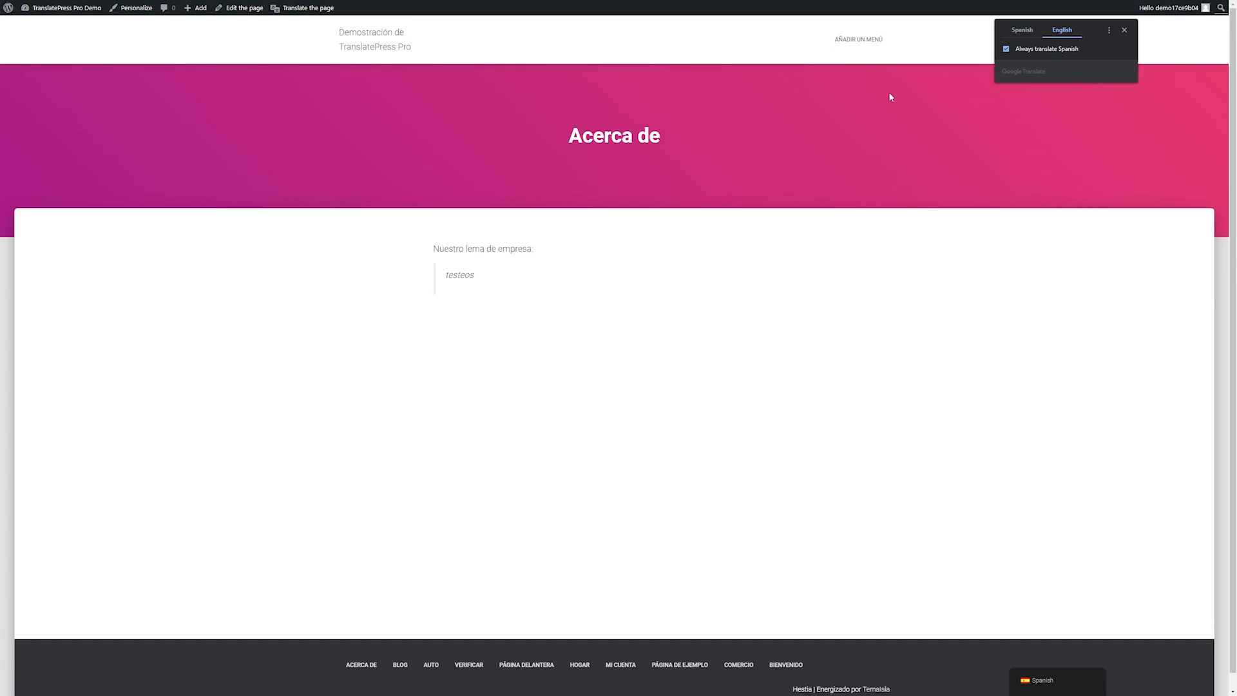
{"action": "mouse_move", "coordinate": [493, 282]}
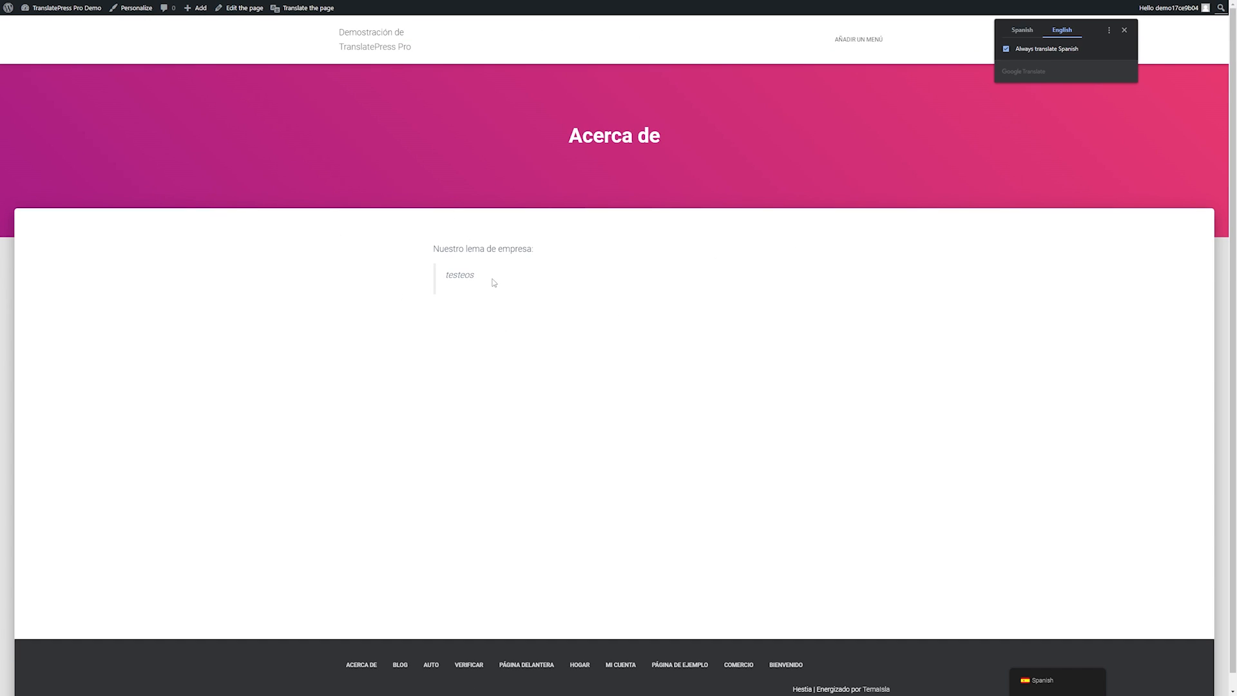
{"action": "mouse_move", "coordinate": [488, 280]}
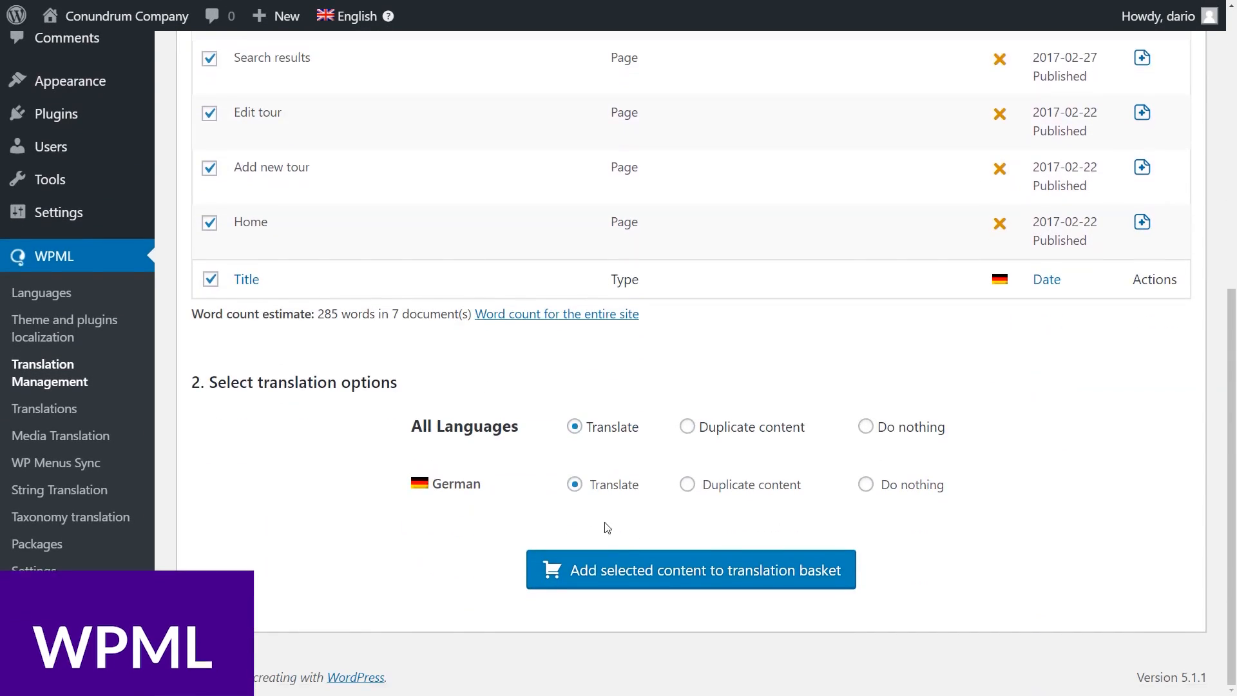
Add the seven pages to the basket, send them for German translation, and open Translation Queue
{"action": "left_click", "coordinate": [690, 569]}
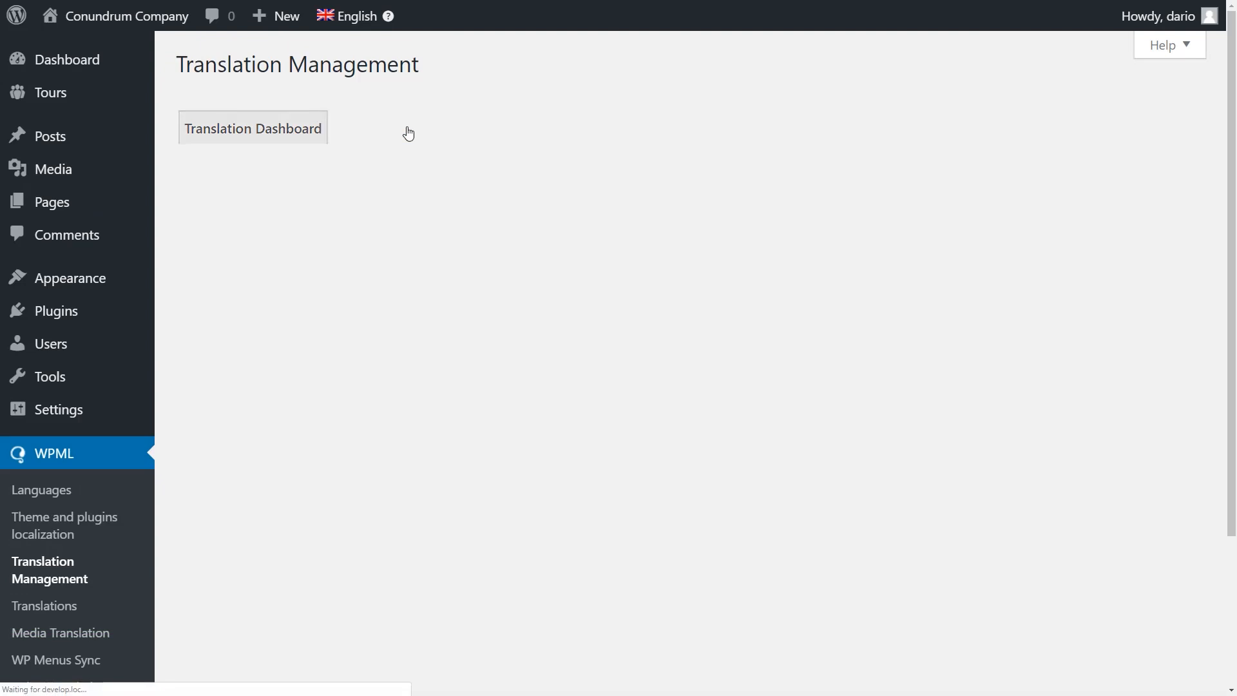
{"action": "scroll", "scroll_direction": "down", "scroll_amount": 3}
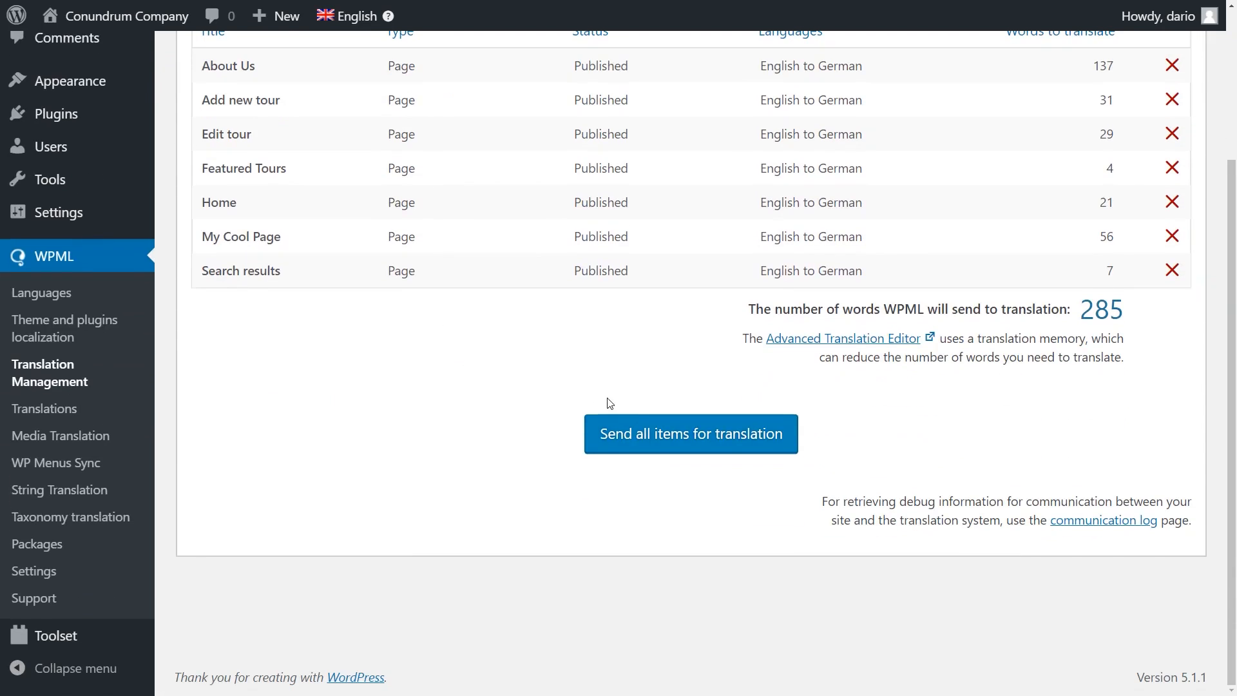
{"action": "left_click", "coordinate": [690, 433]}
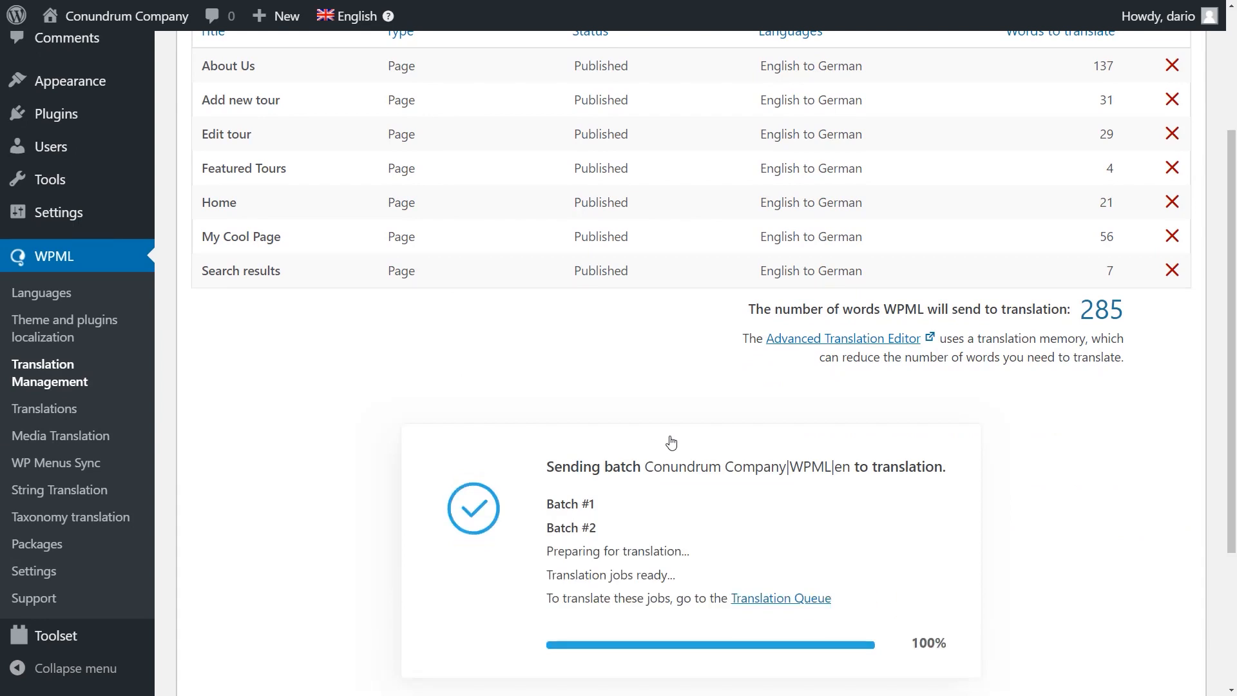
{"action": "mouse_move", "coordinate": [780, 598]}
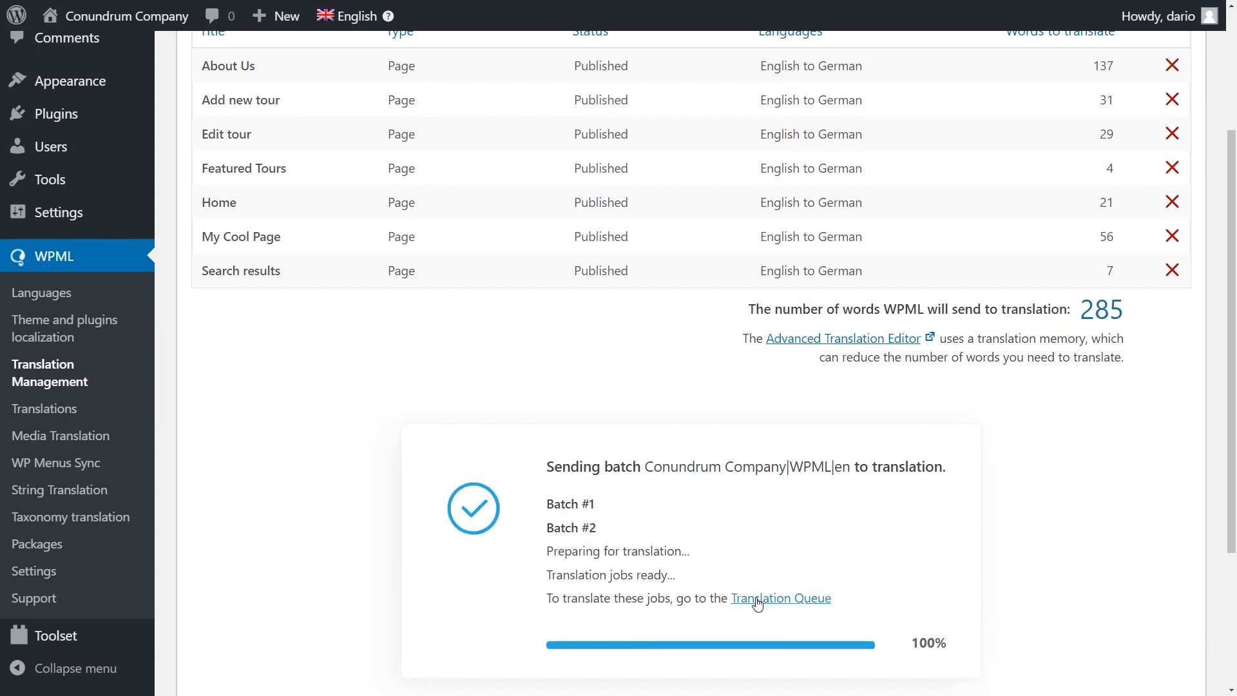
{"action": "left_click", "coordinate": [780, 597]}
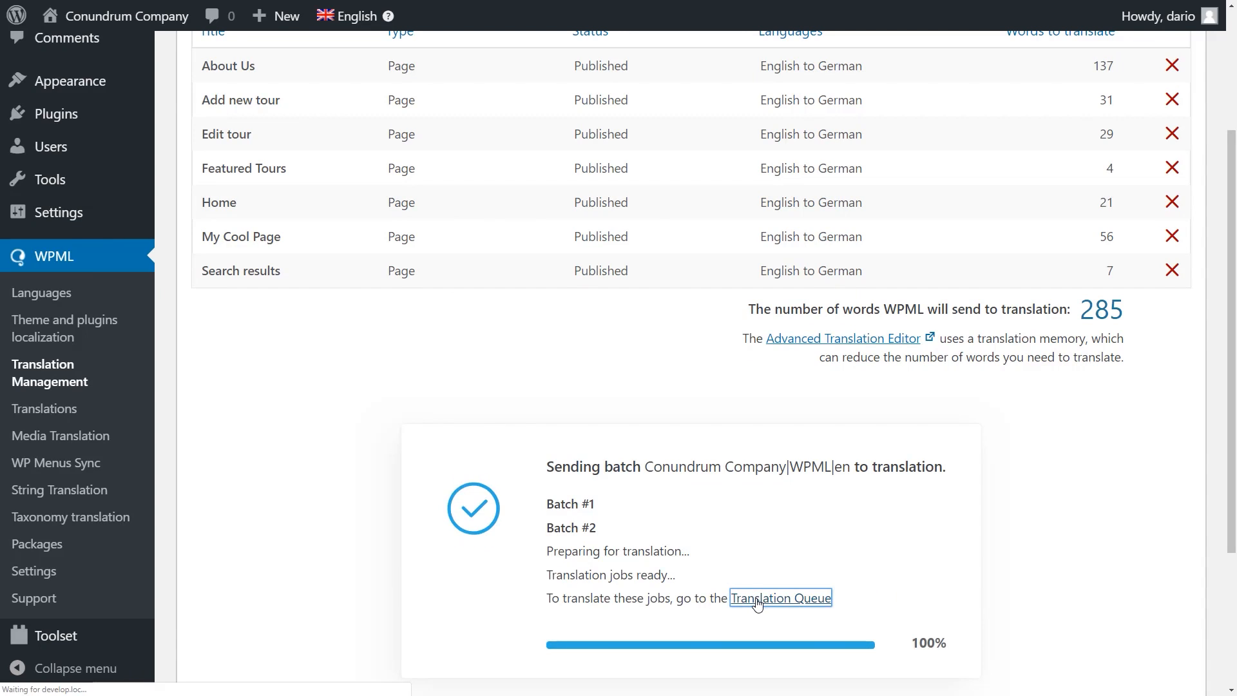
{"action": "left_click", "coordinate": [780, 597]}
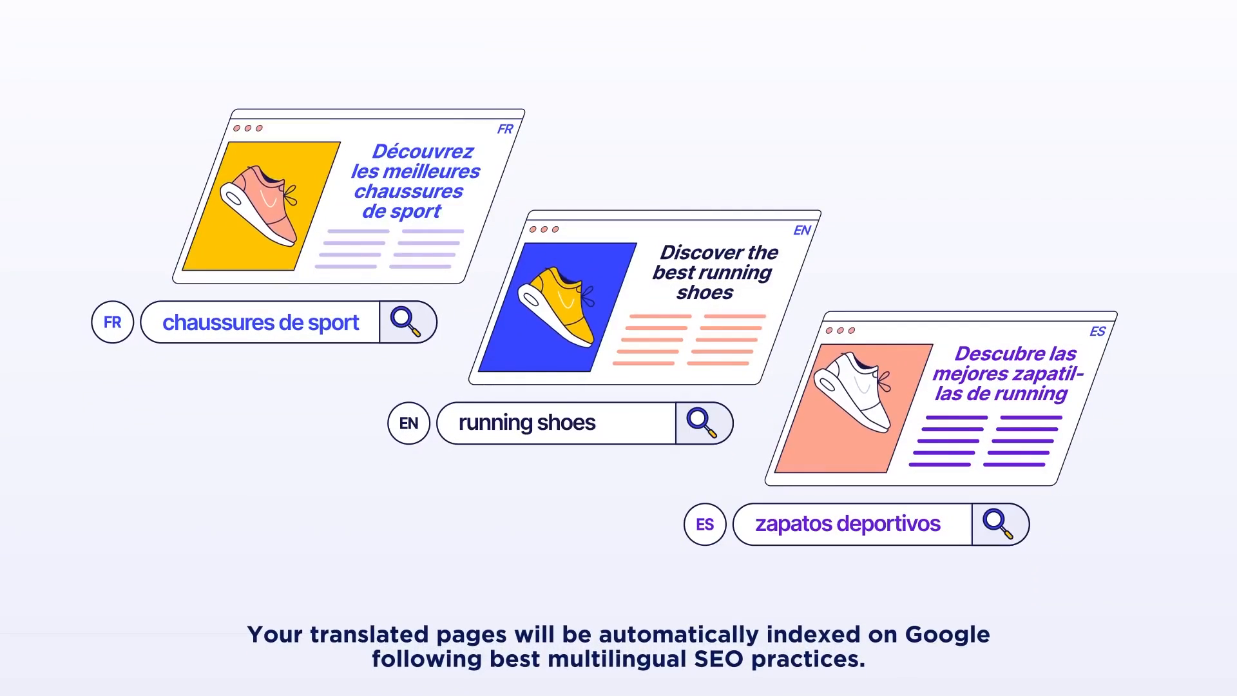